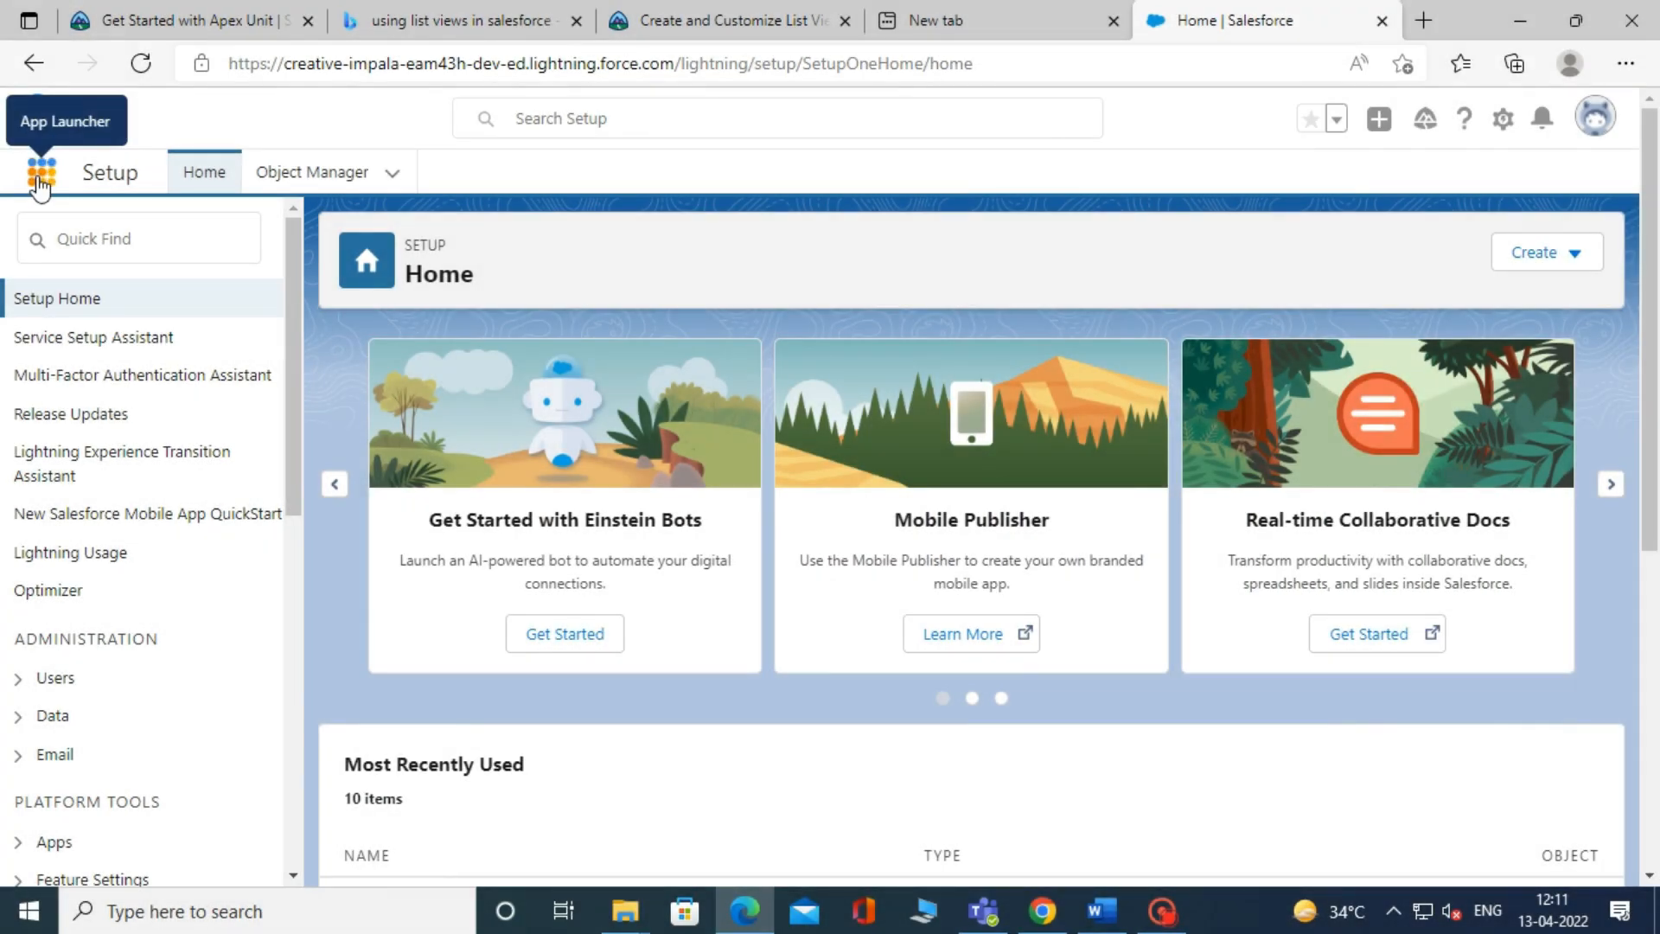
Step: Reach Accounts via the App Launcher search for 'Ac'
click(41, 171)
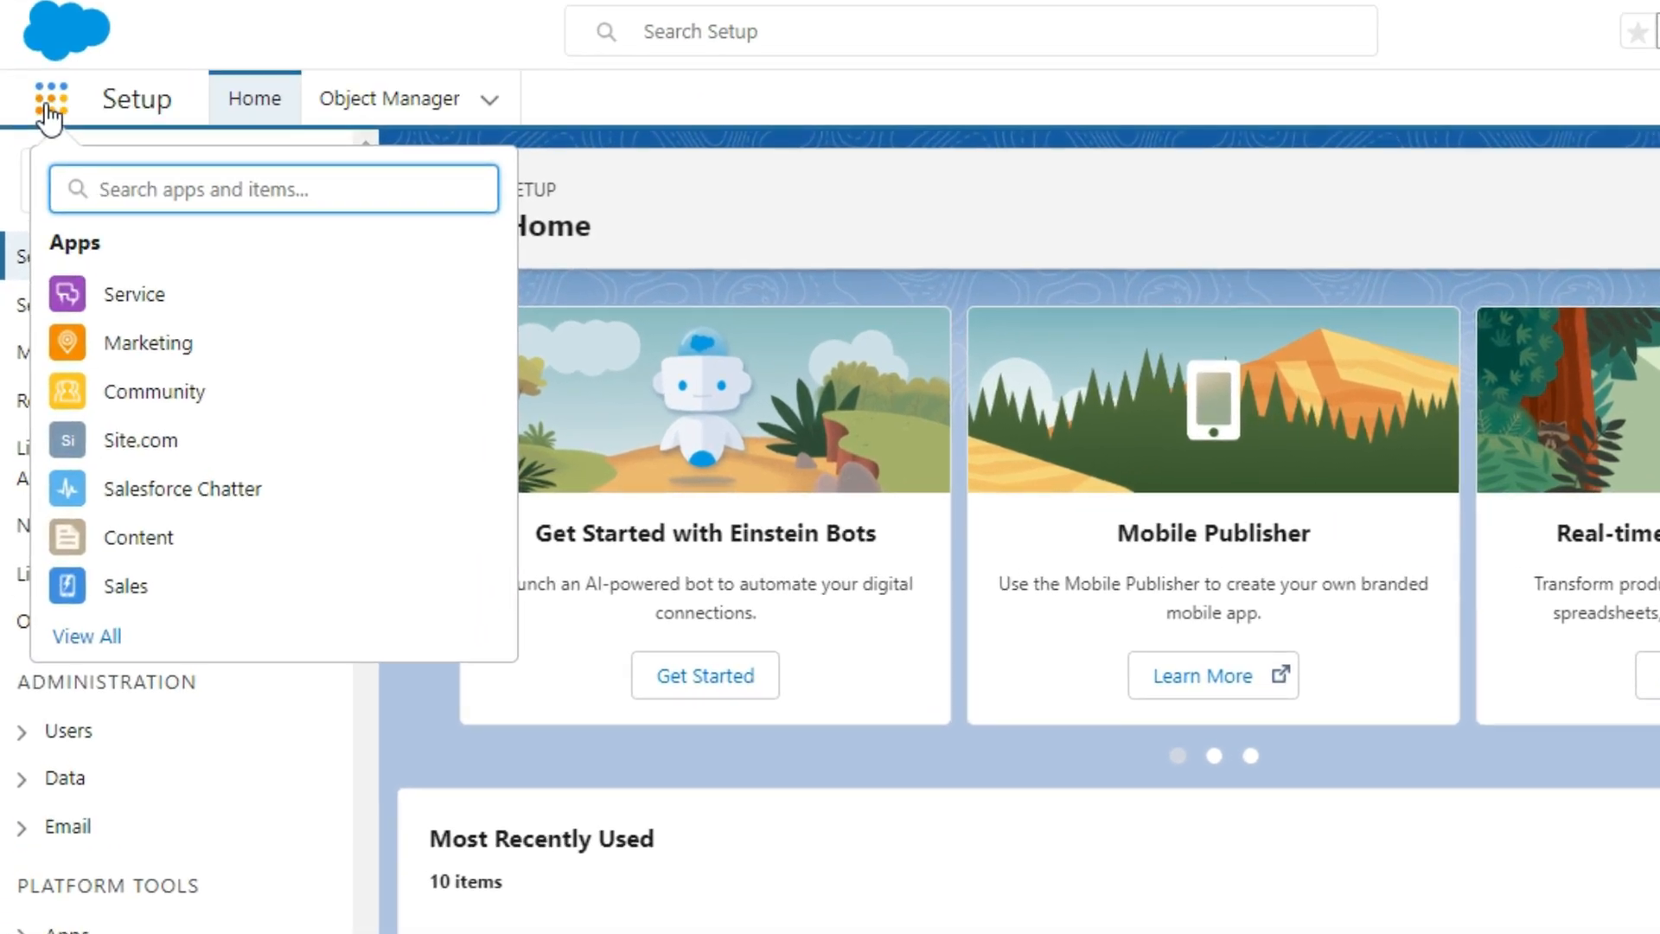
text(Ac)
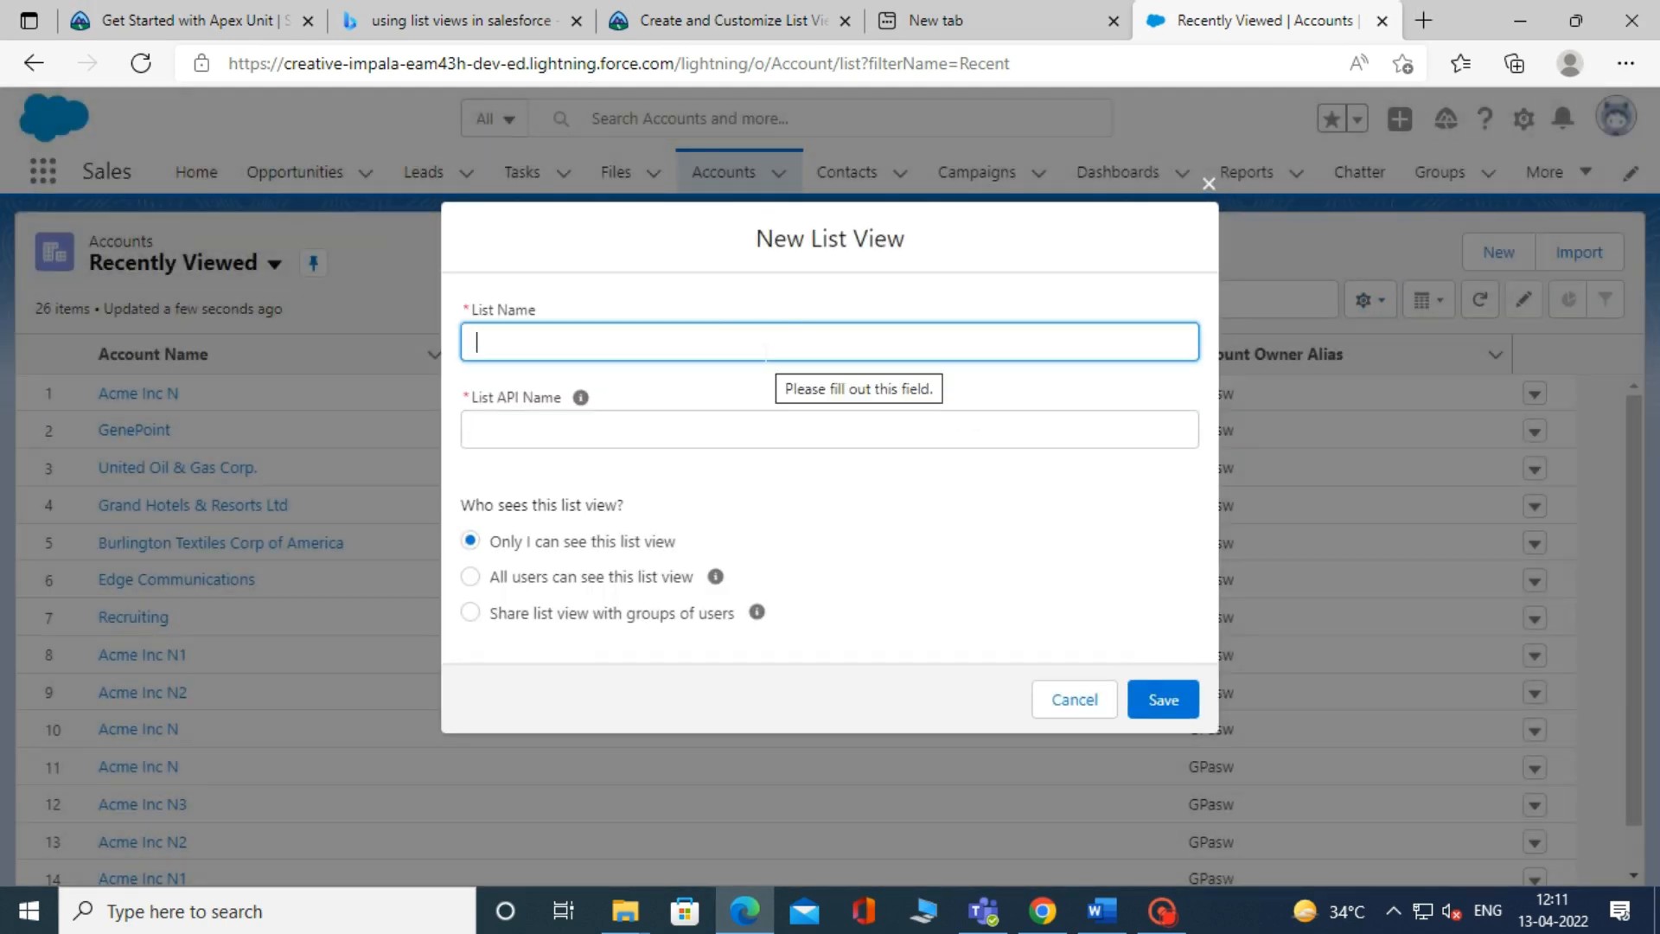
Step: Name the list view 'Show Account List View', auto-fill its API name, make it visible to all users, and save
text(Show A)
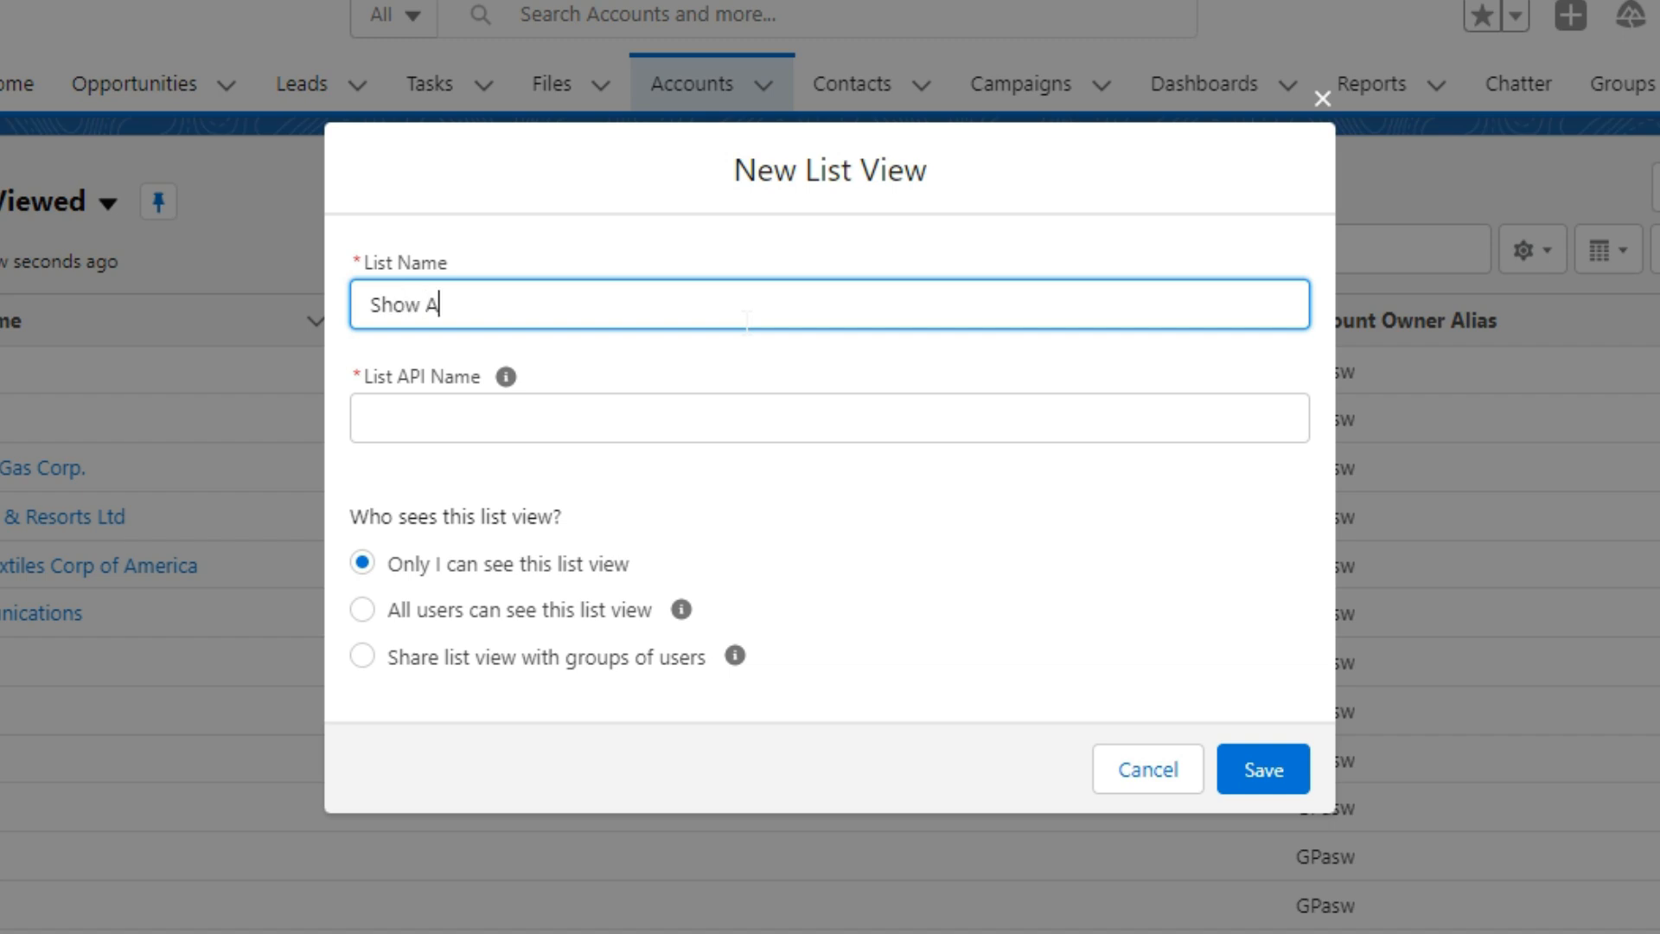
text(ccoun)
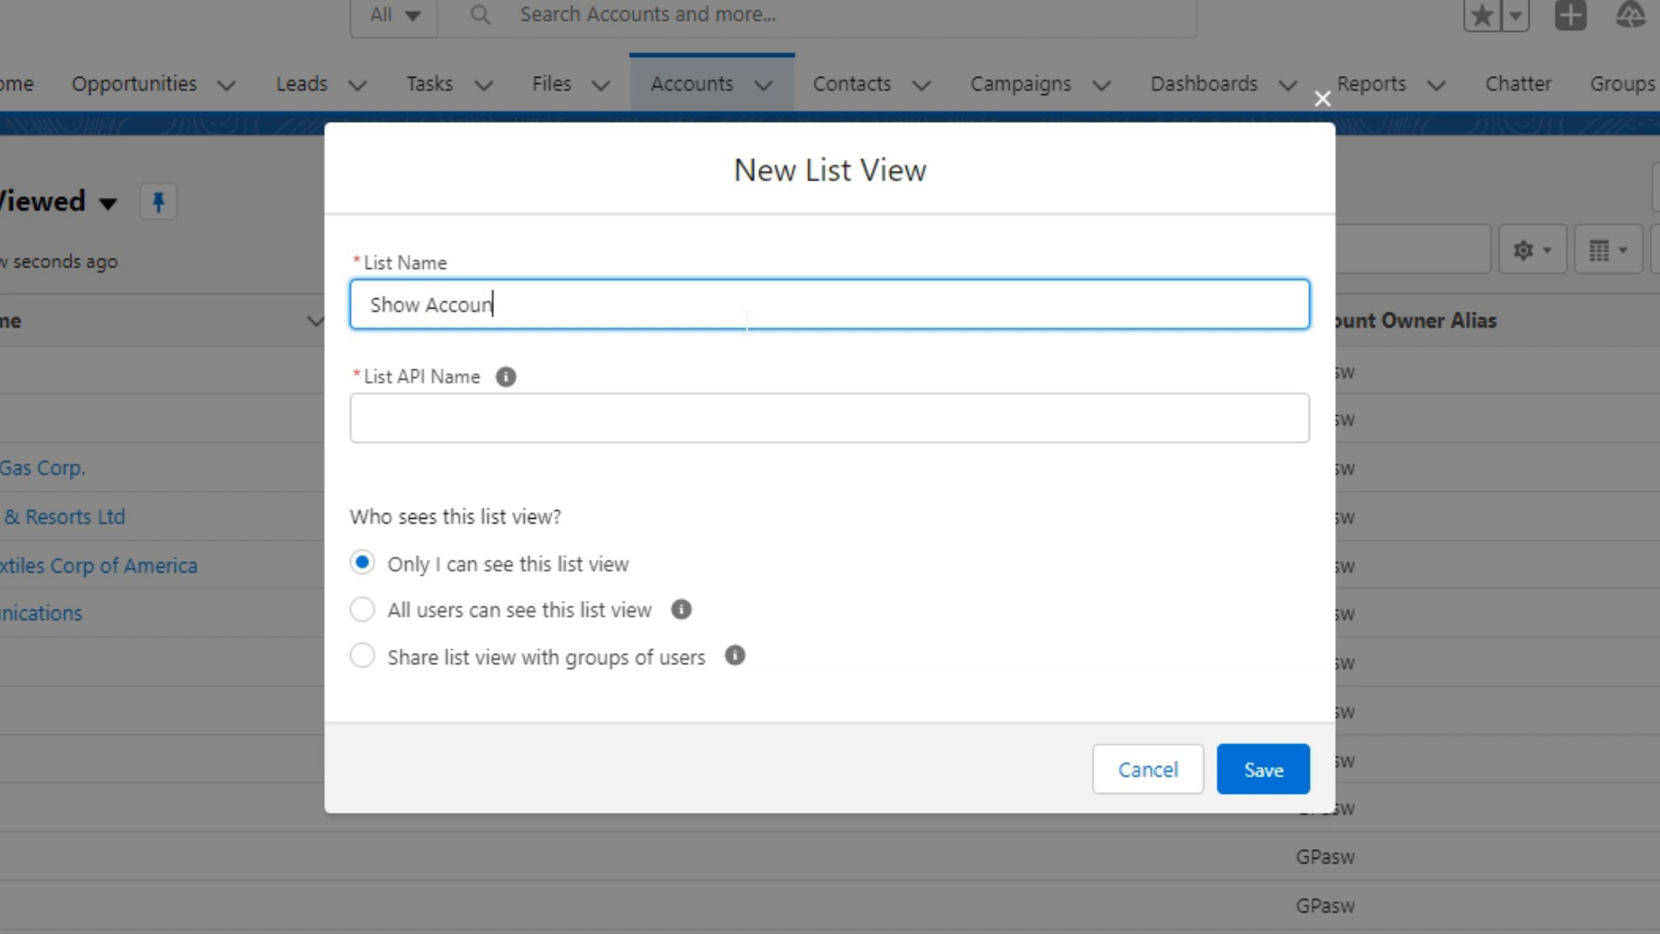
text(t List Vie)
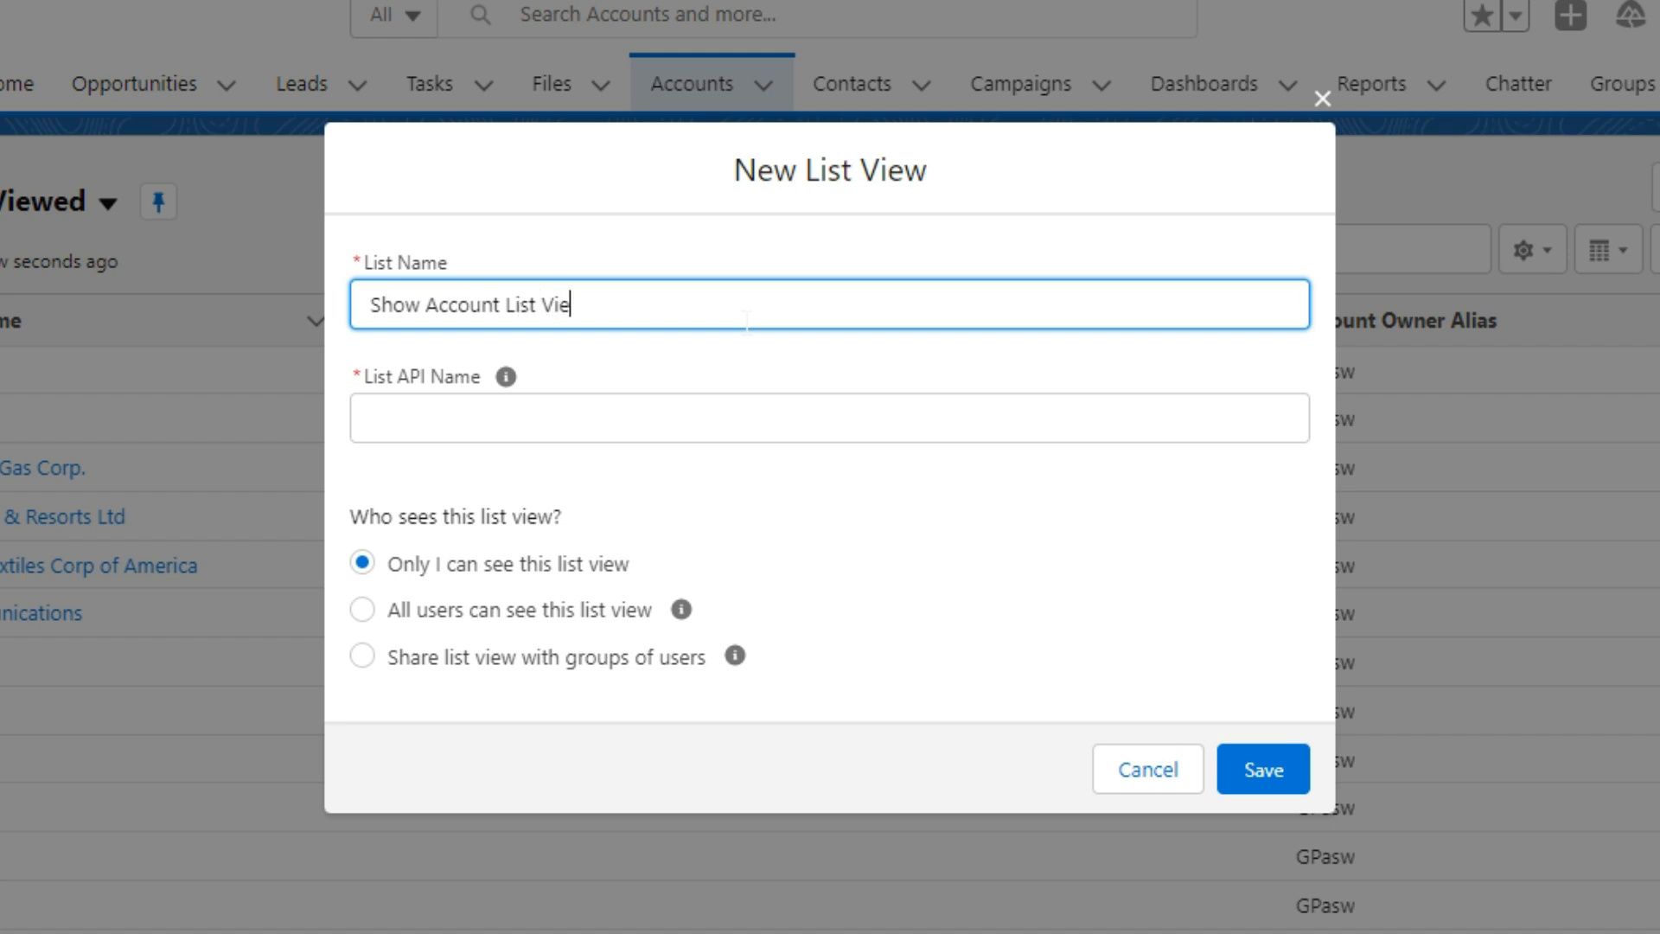
click(829, 417)
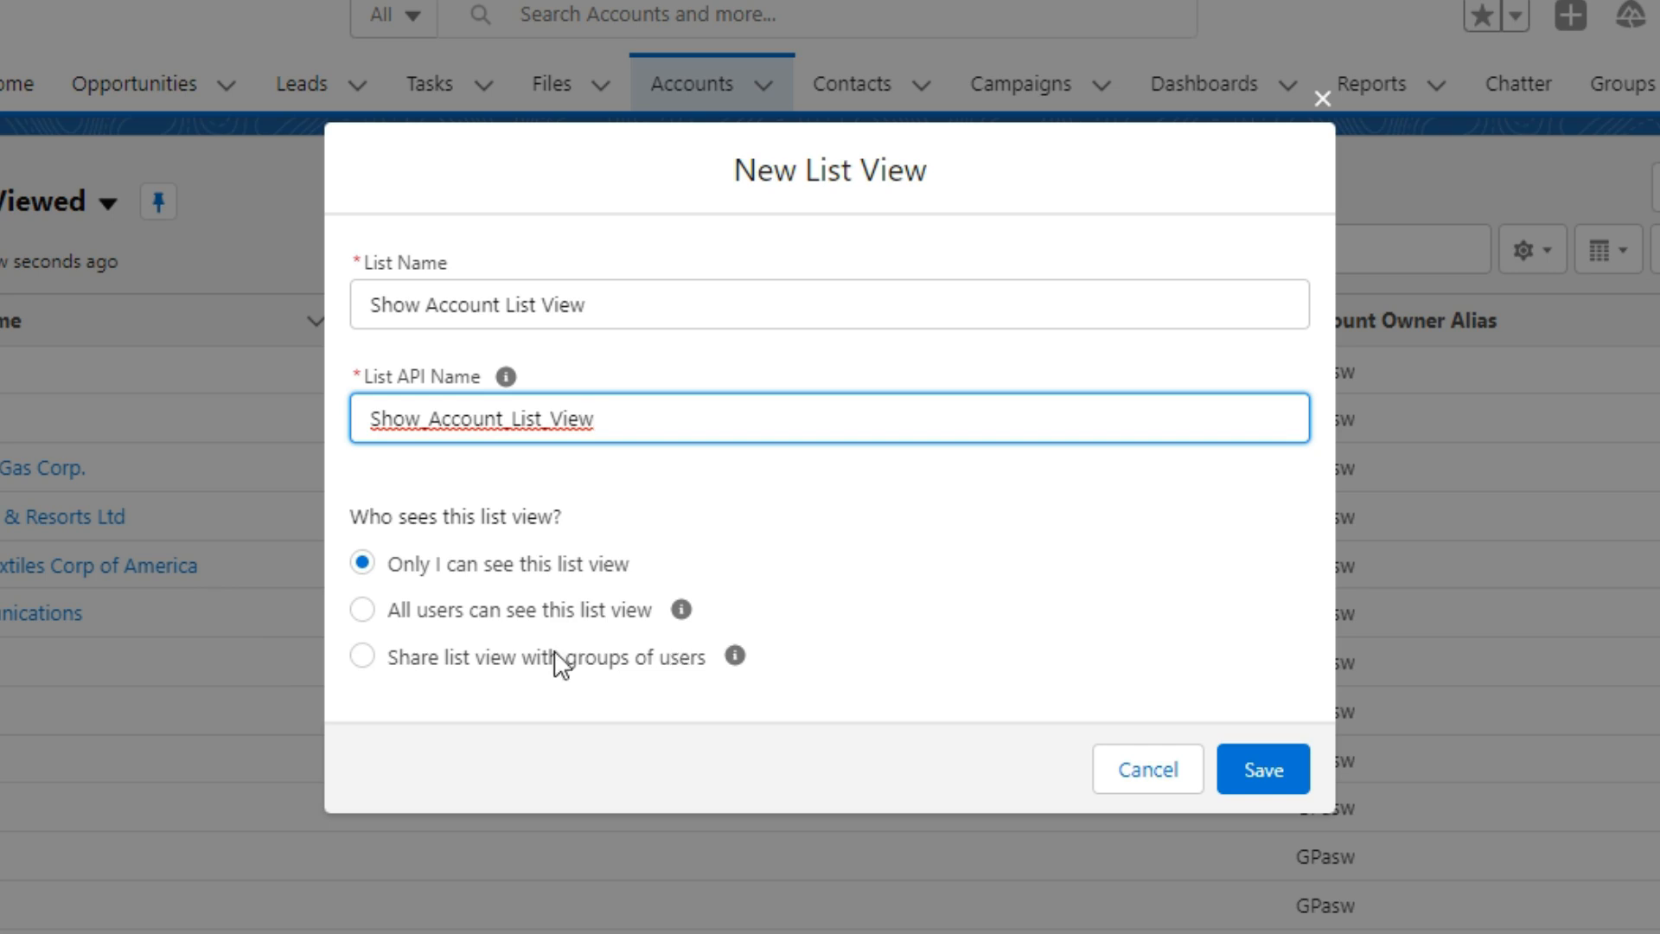
click(362, 610)
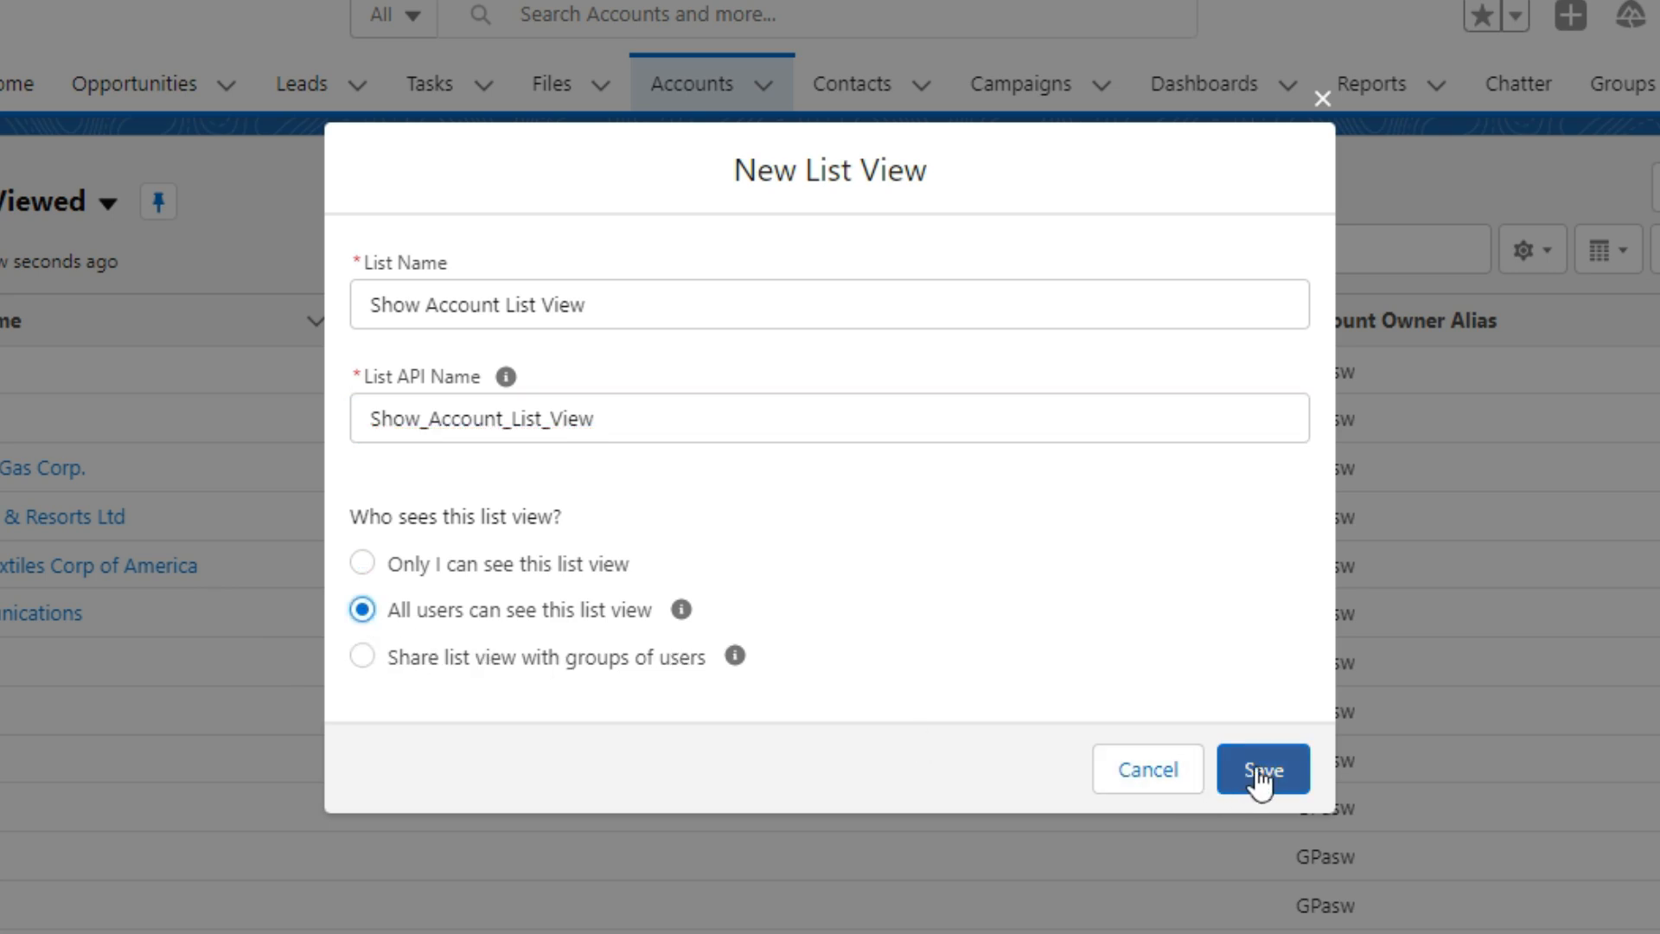
click(1261, 768)
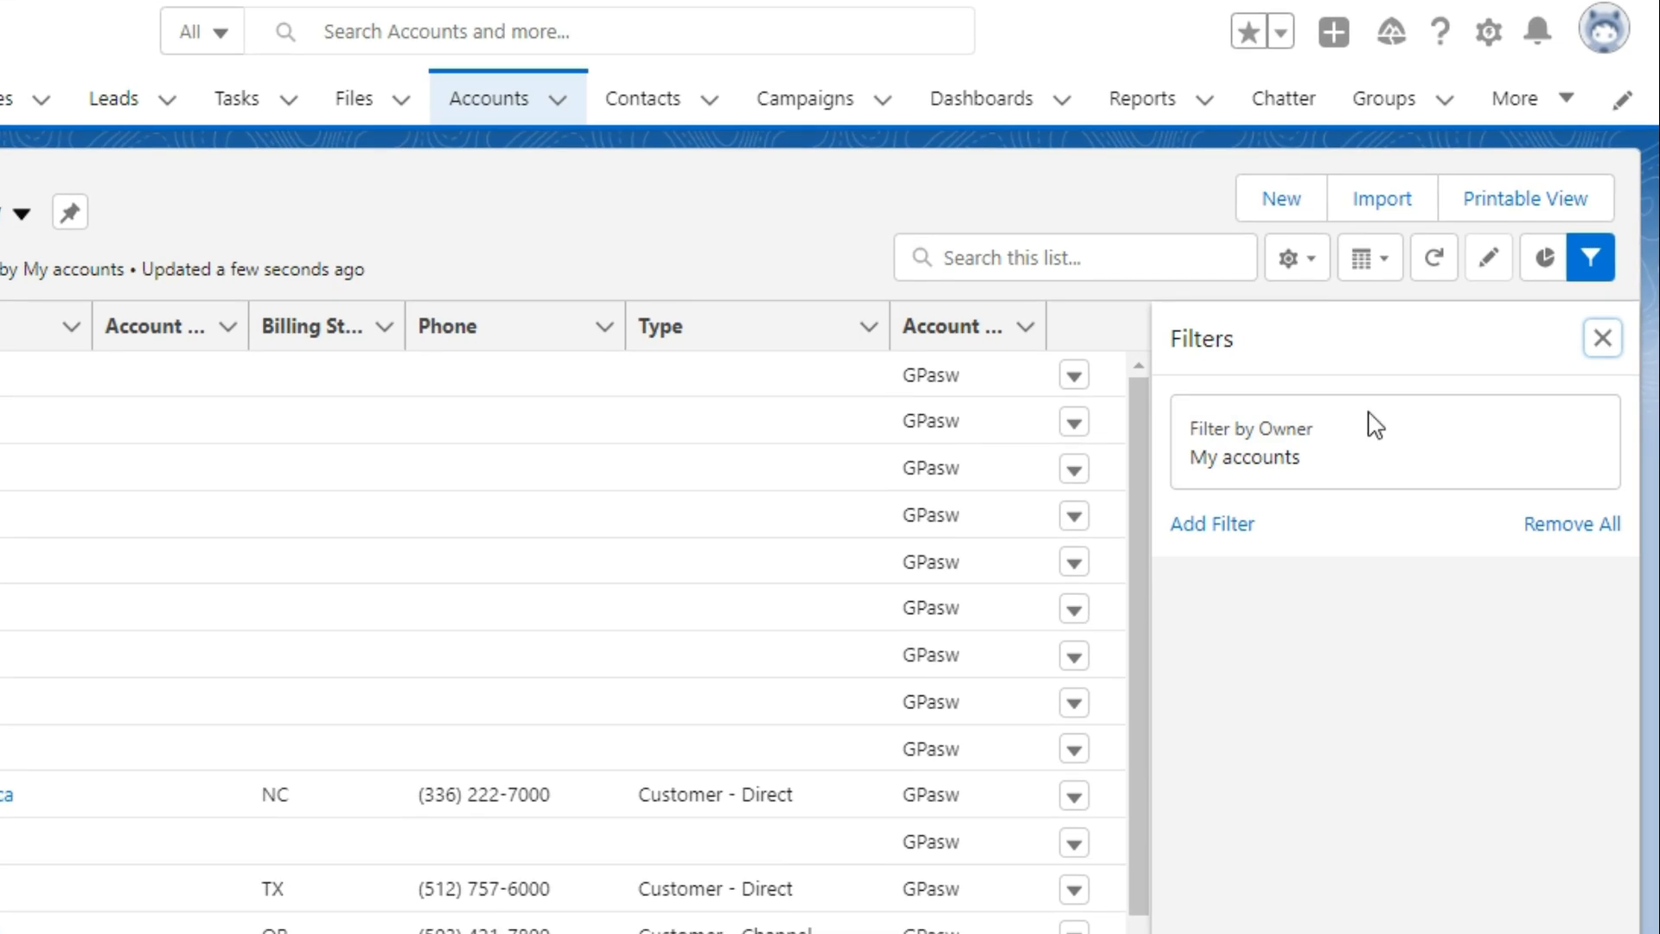
Step: Change Filter by Owner to All accounts, discard the empty extra filter, and save the filters
click(1249, 442)
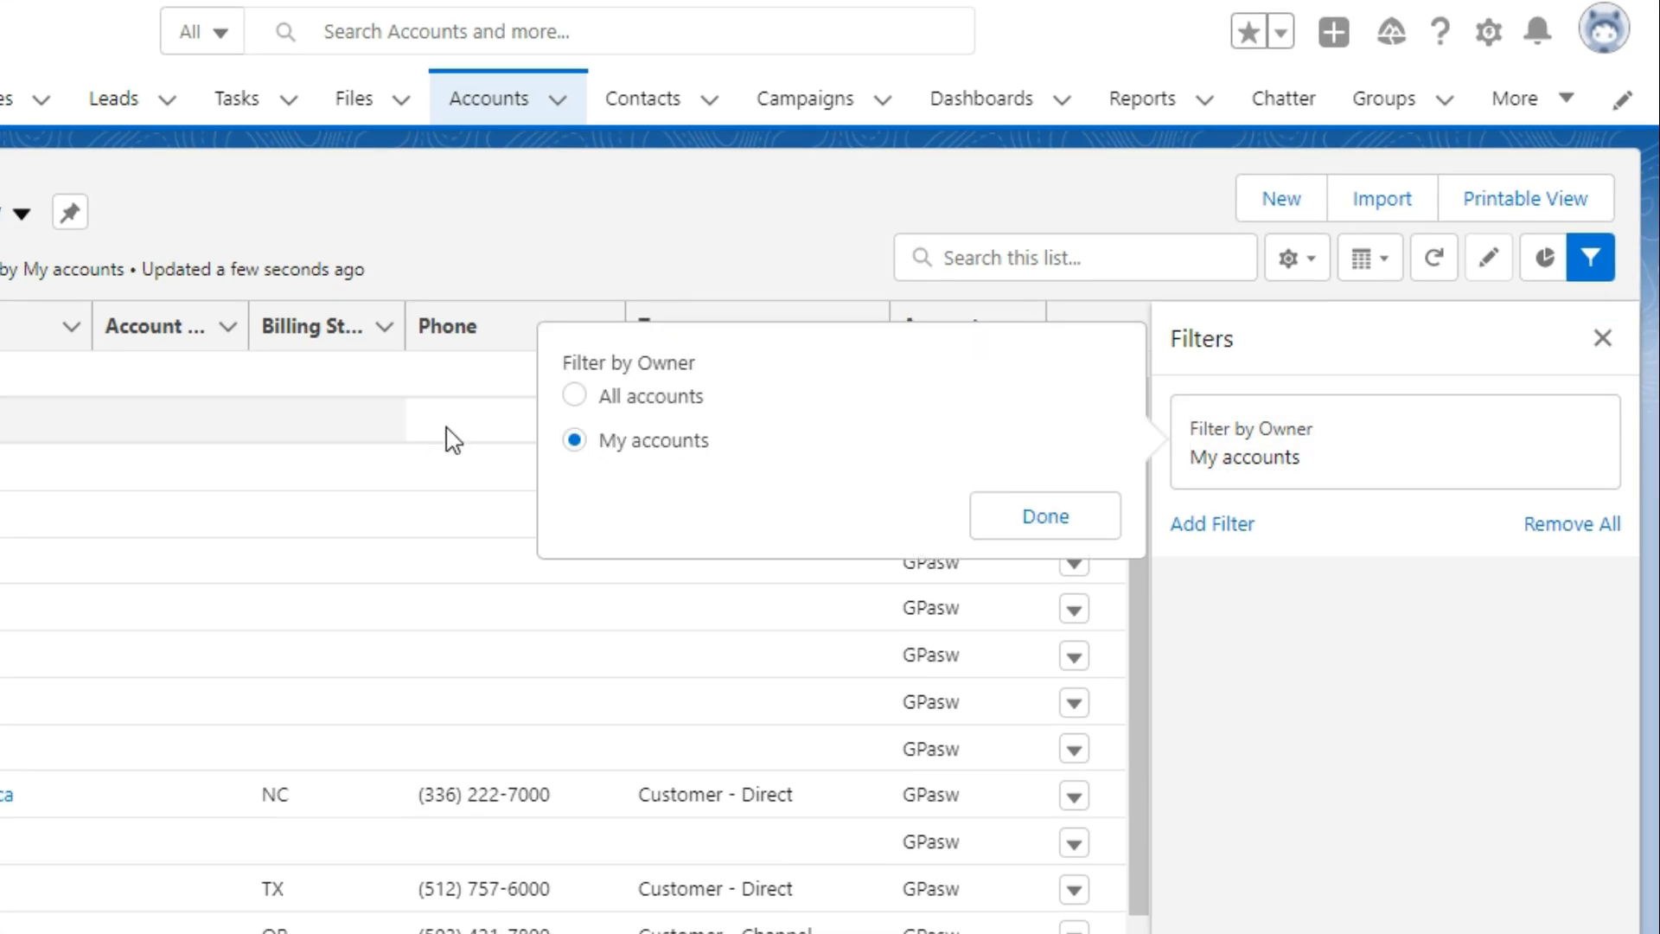
click(574, 395)
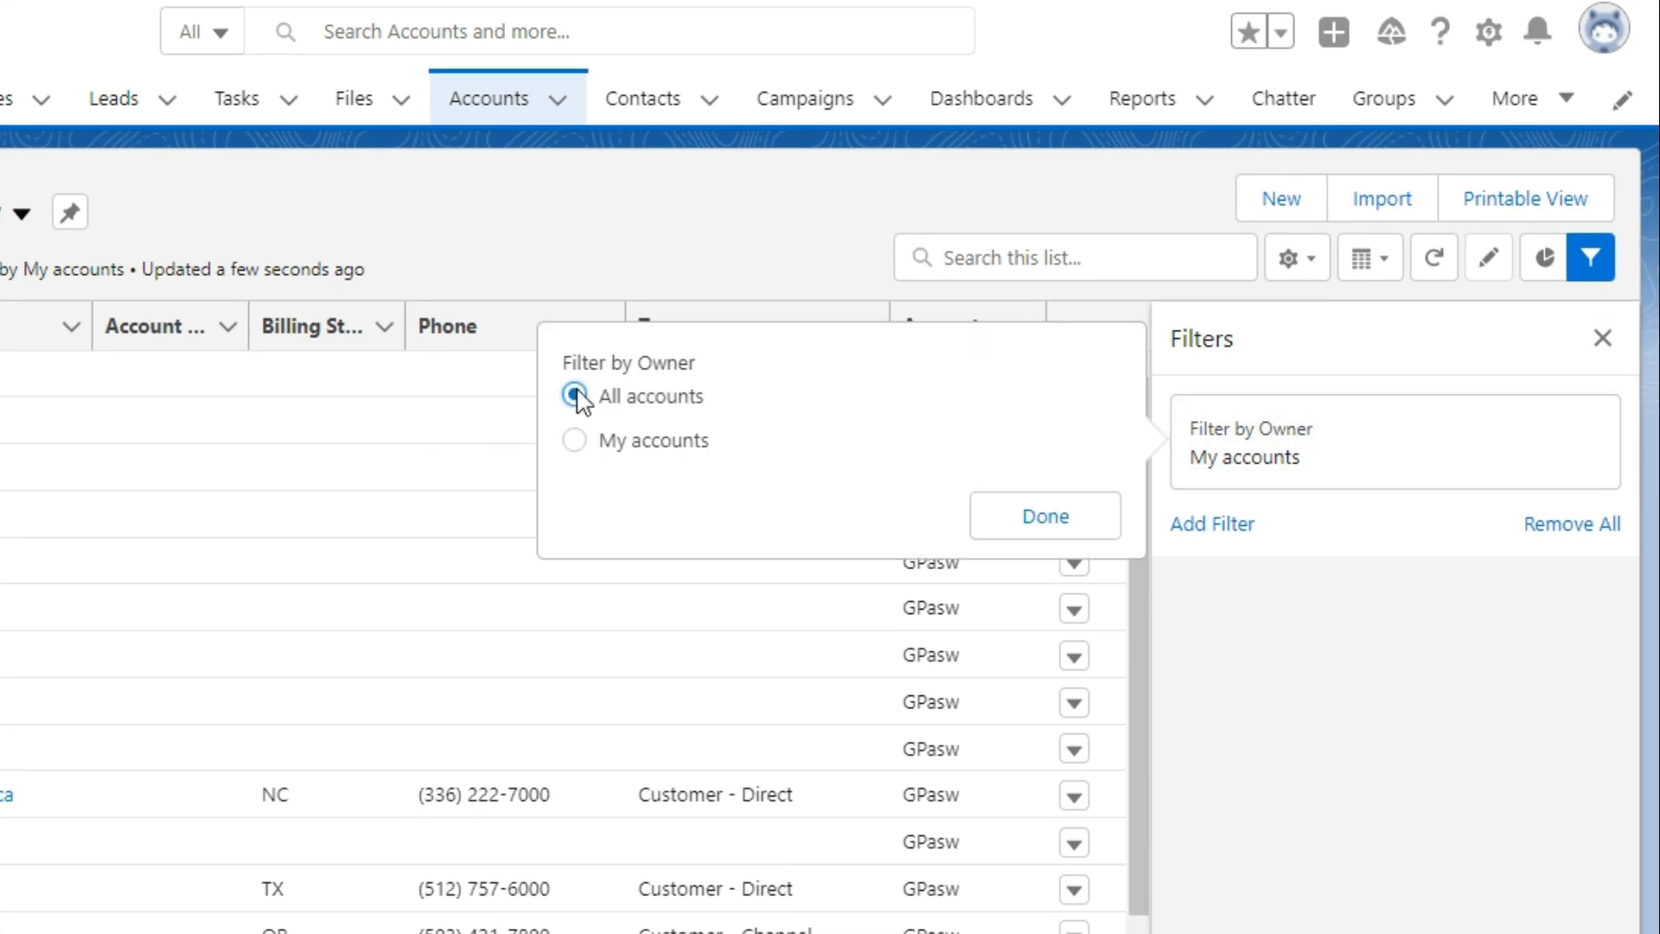
click(1042, 516)
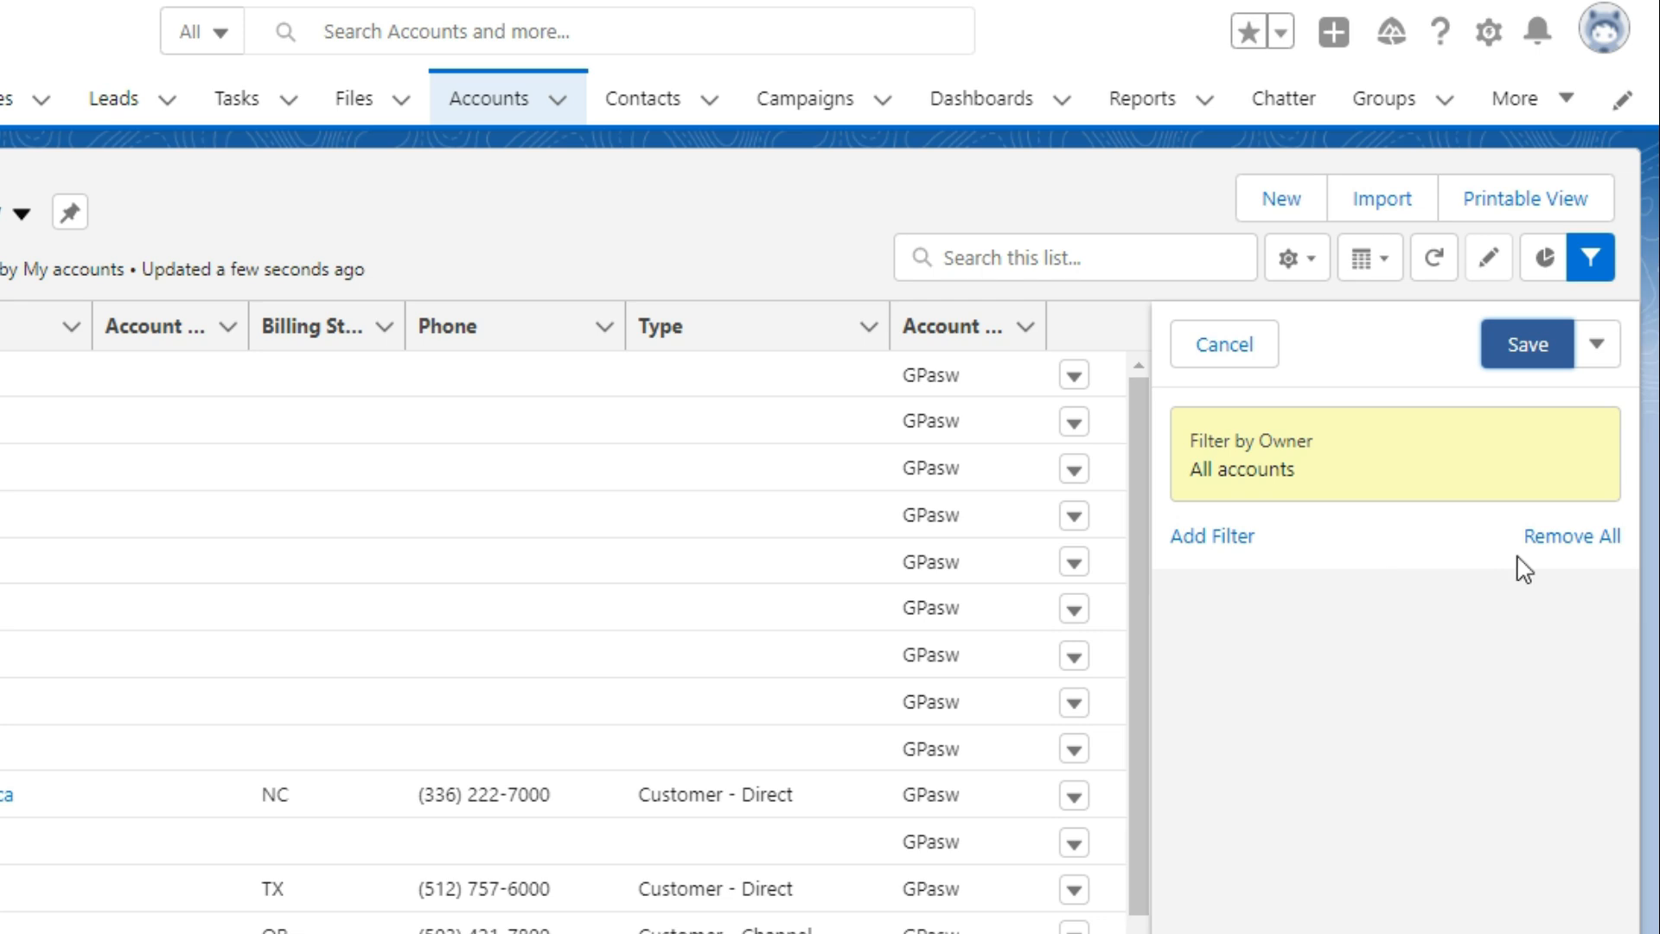
mouse_move(1224, 564)
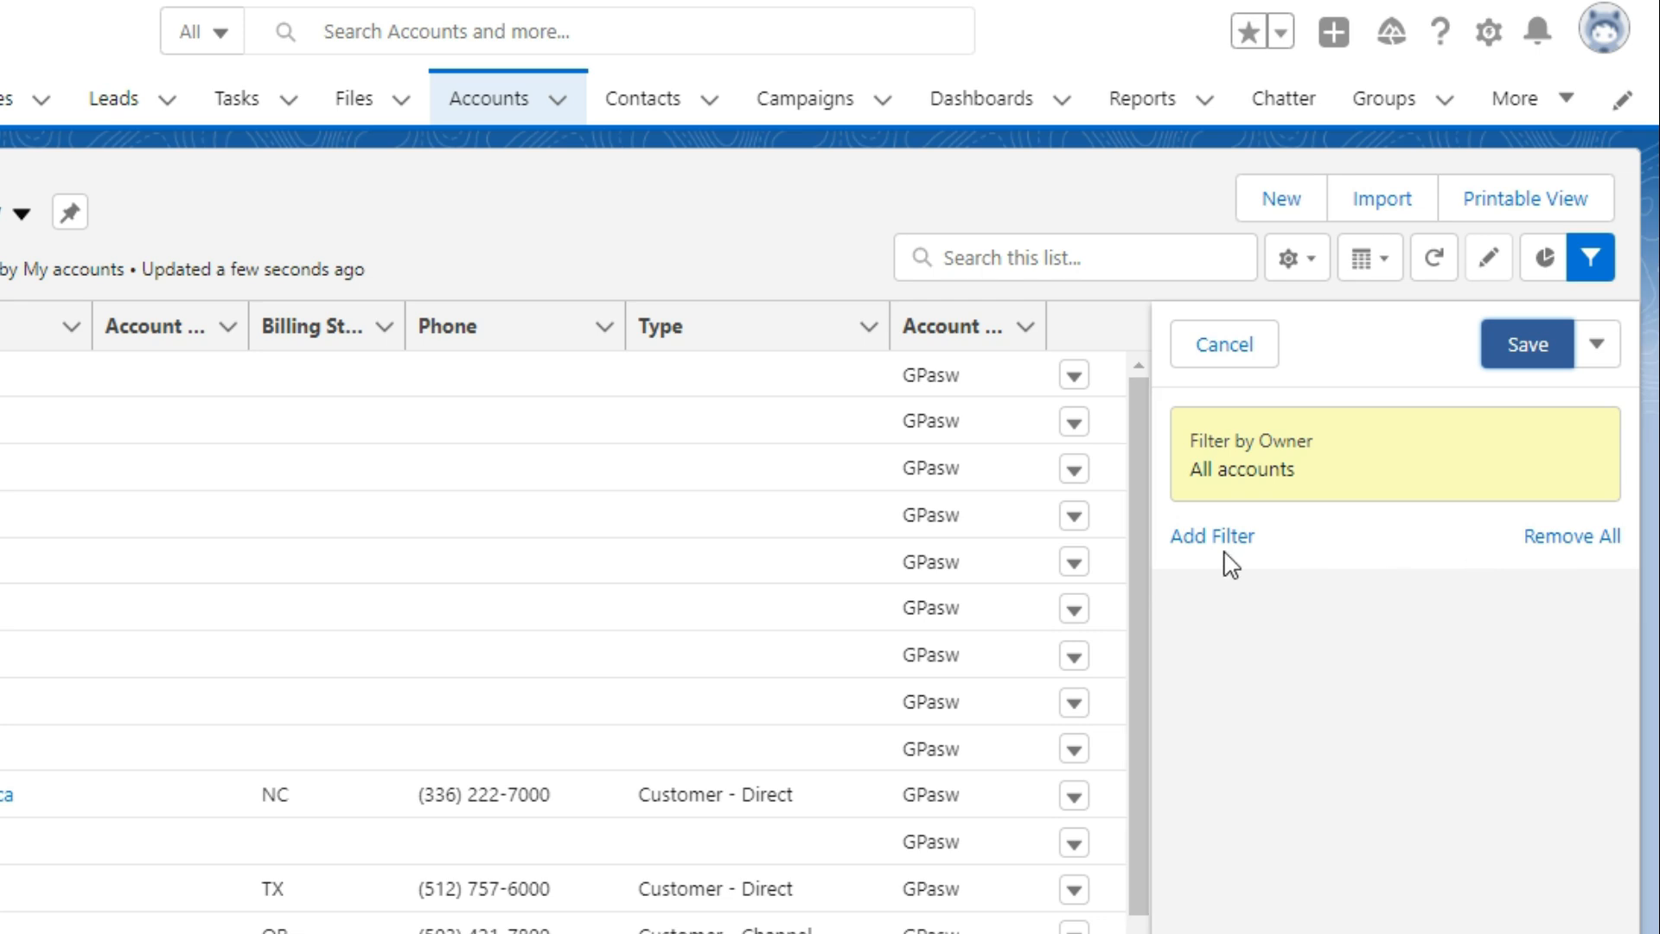
click(1211, 536)
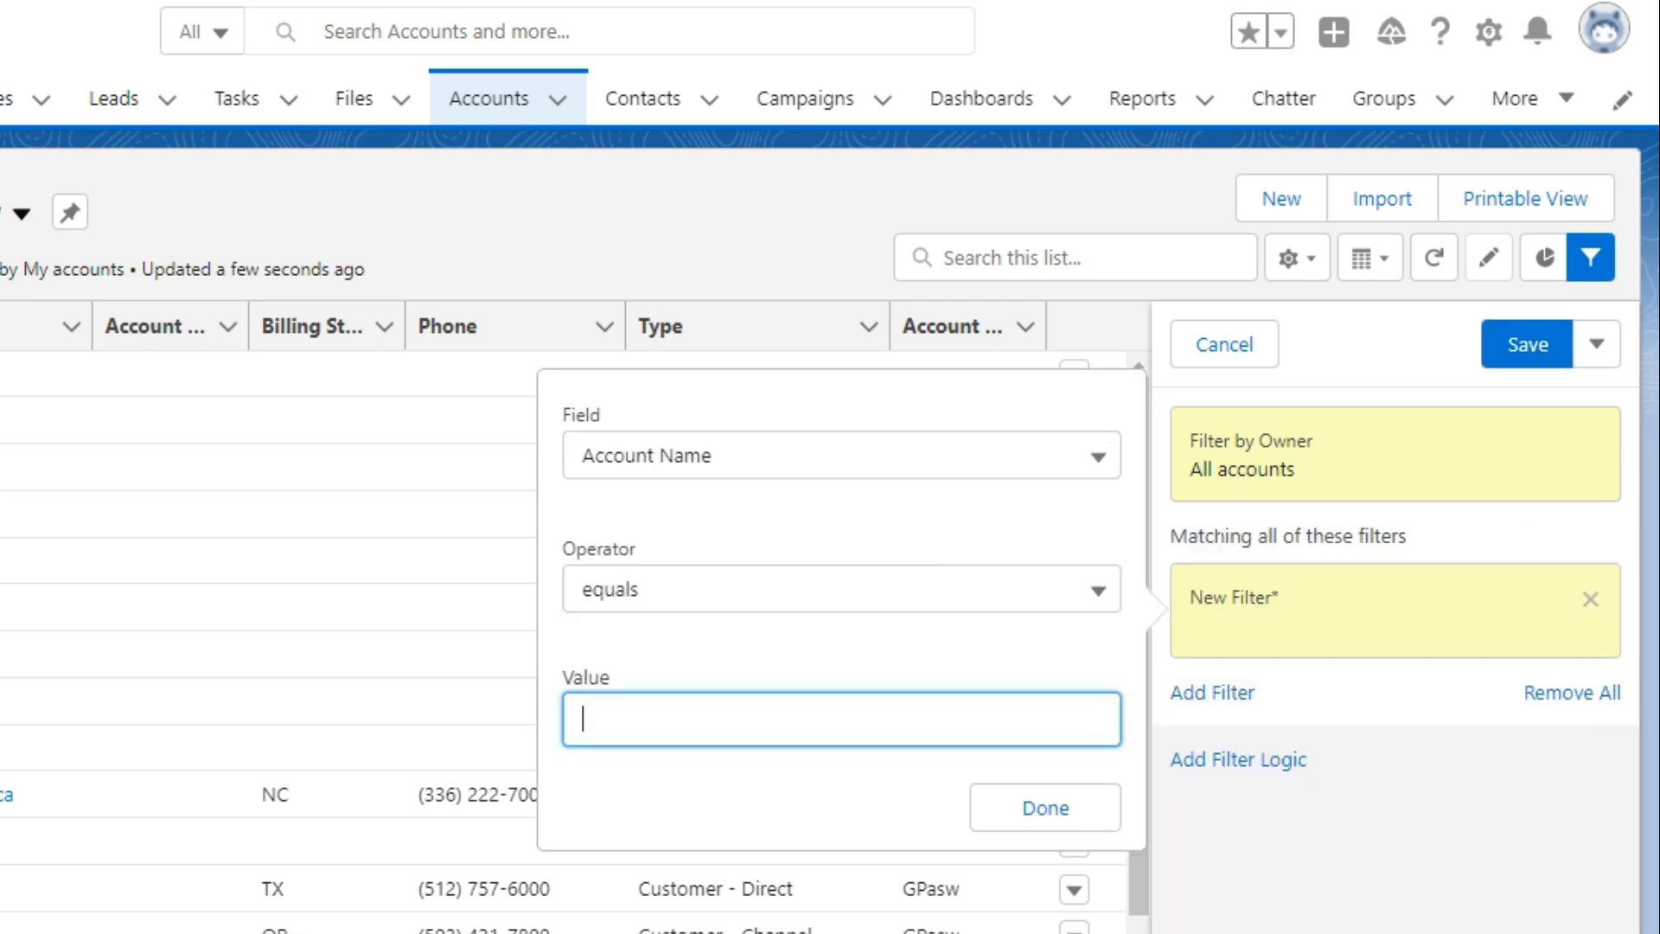
click(841, 456)
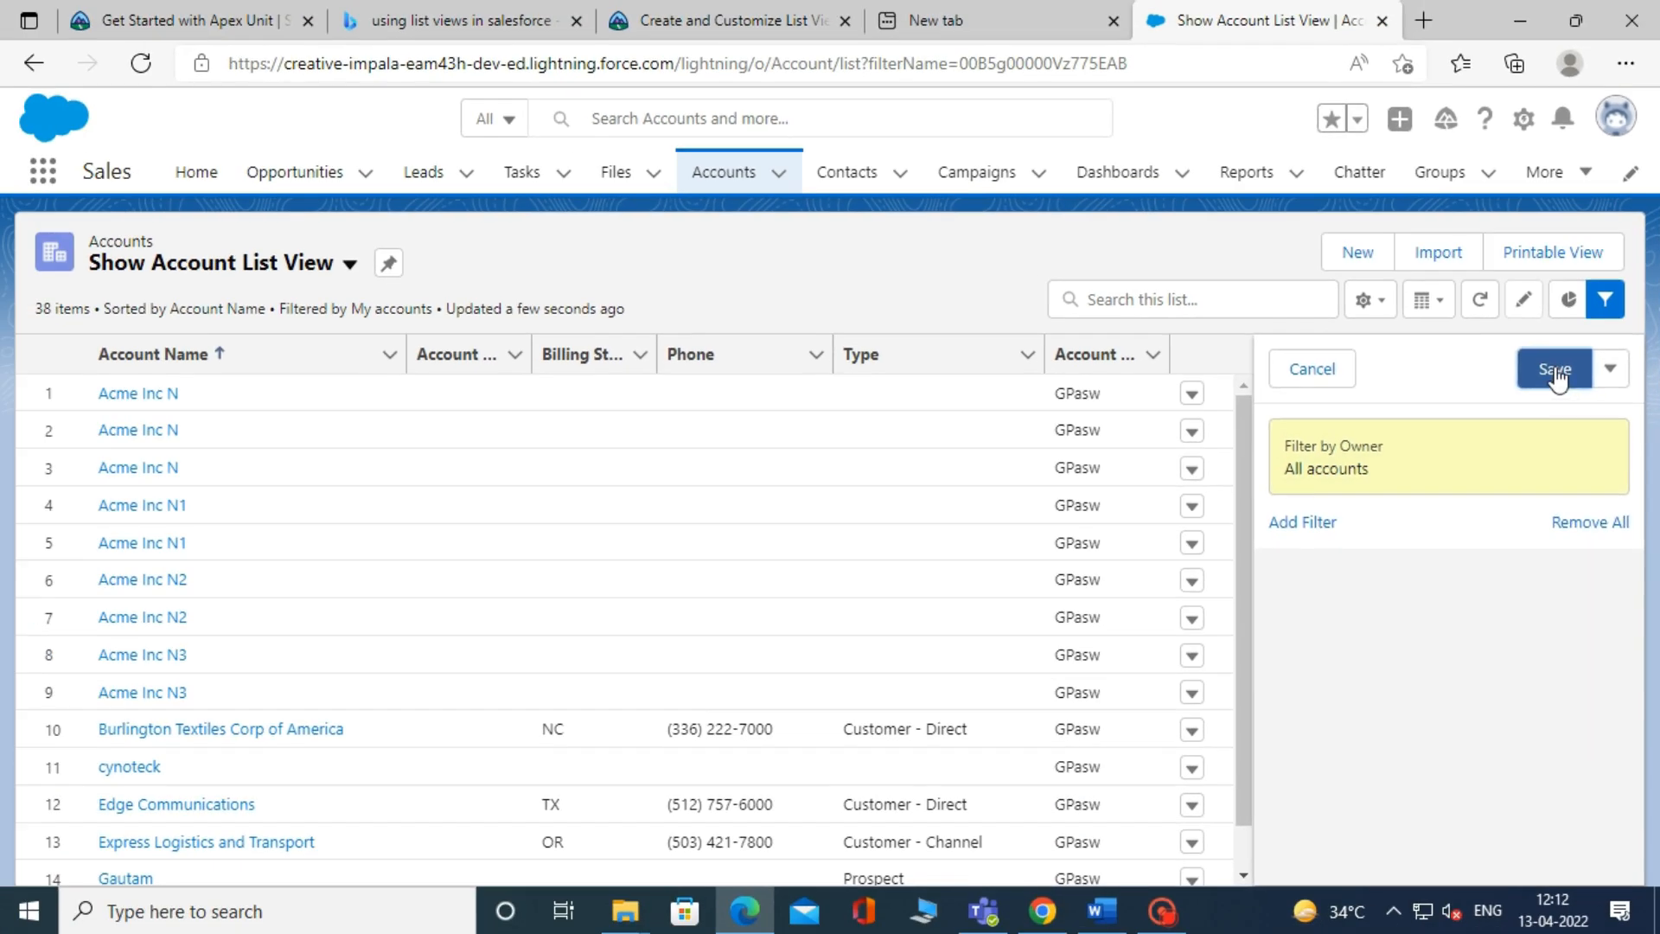
click(1555, 368)
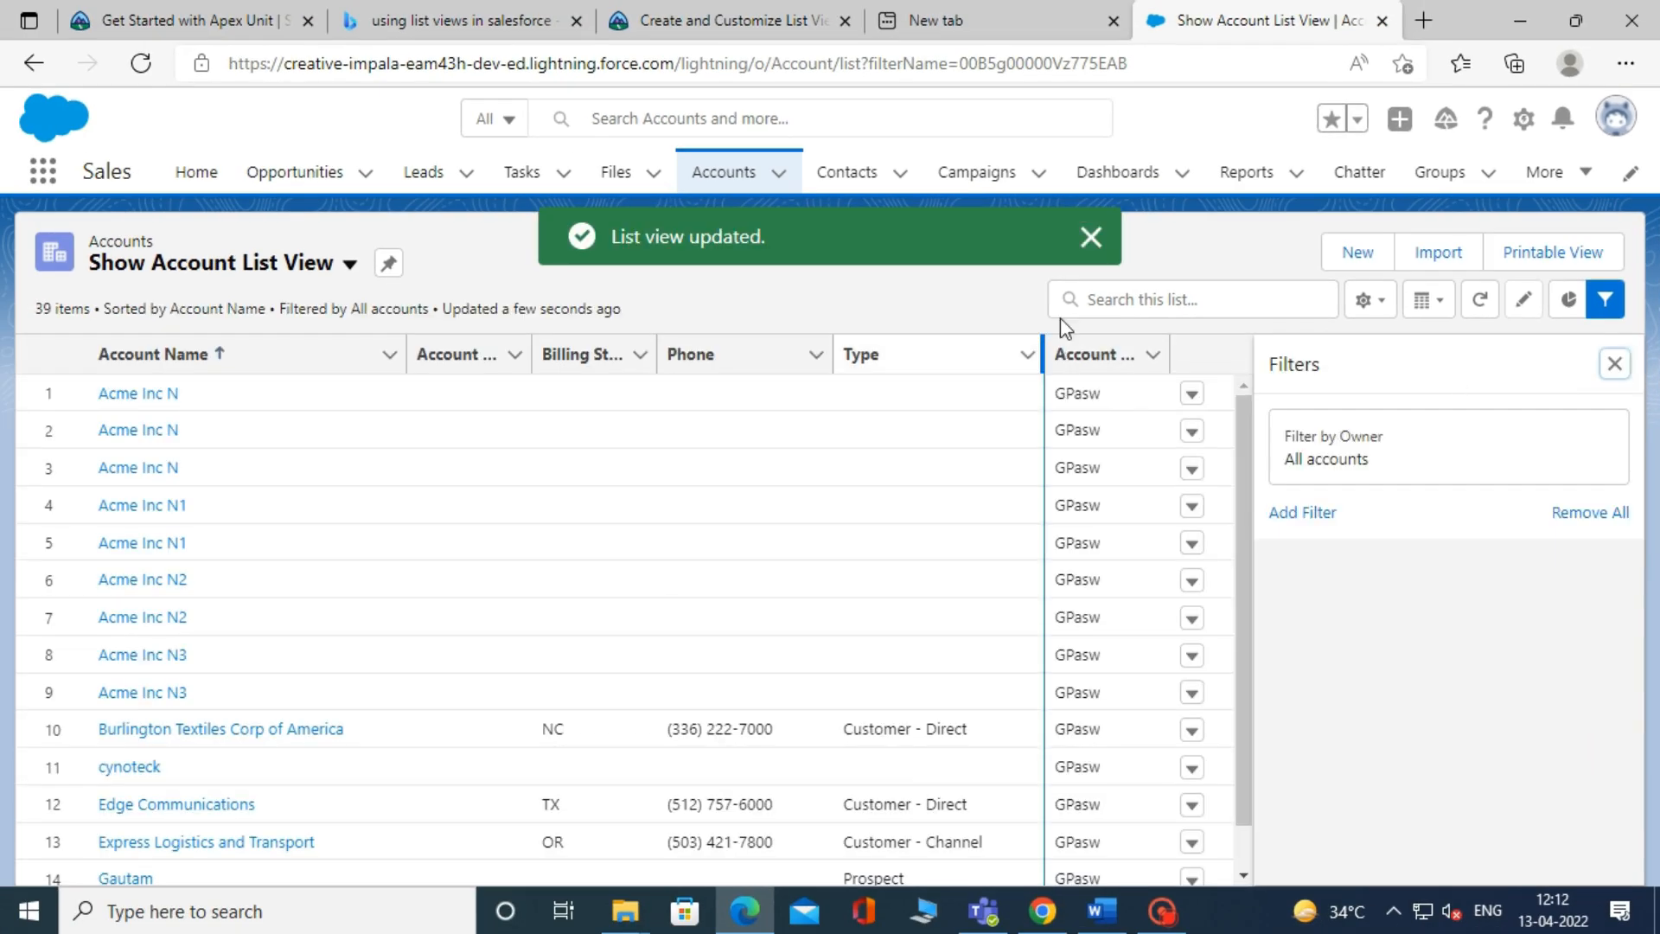
mouse_move(1571, 298)
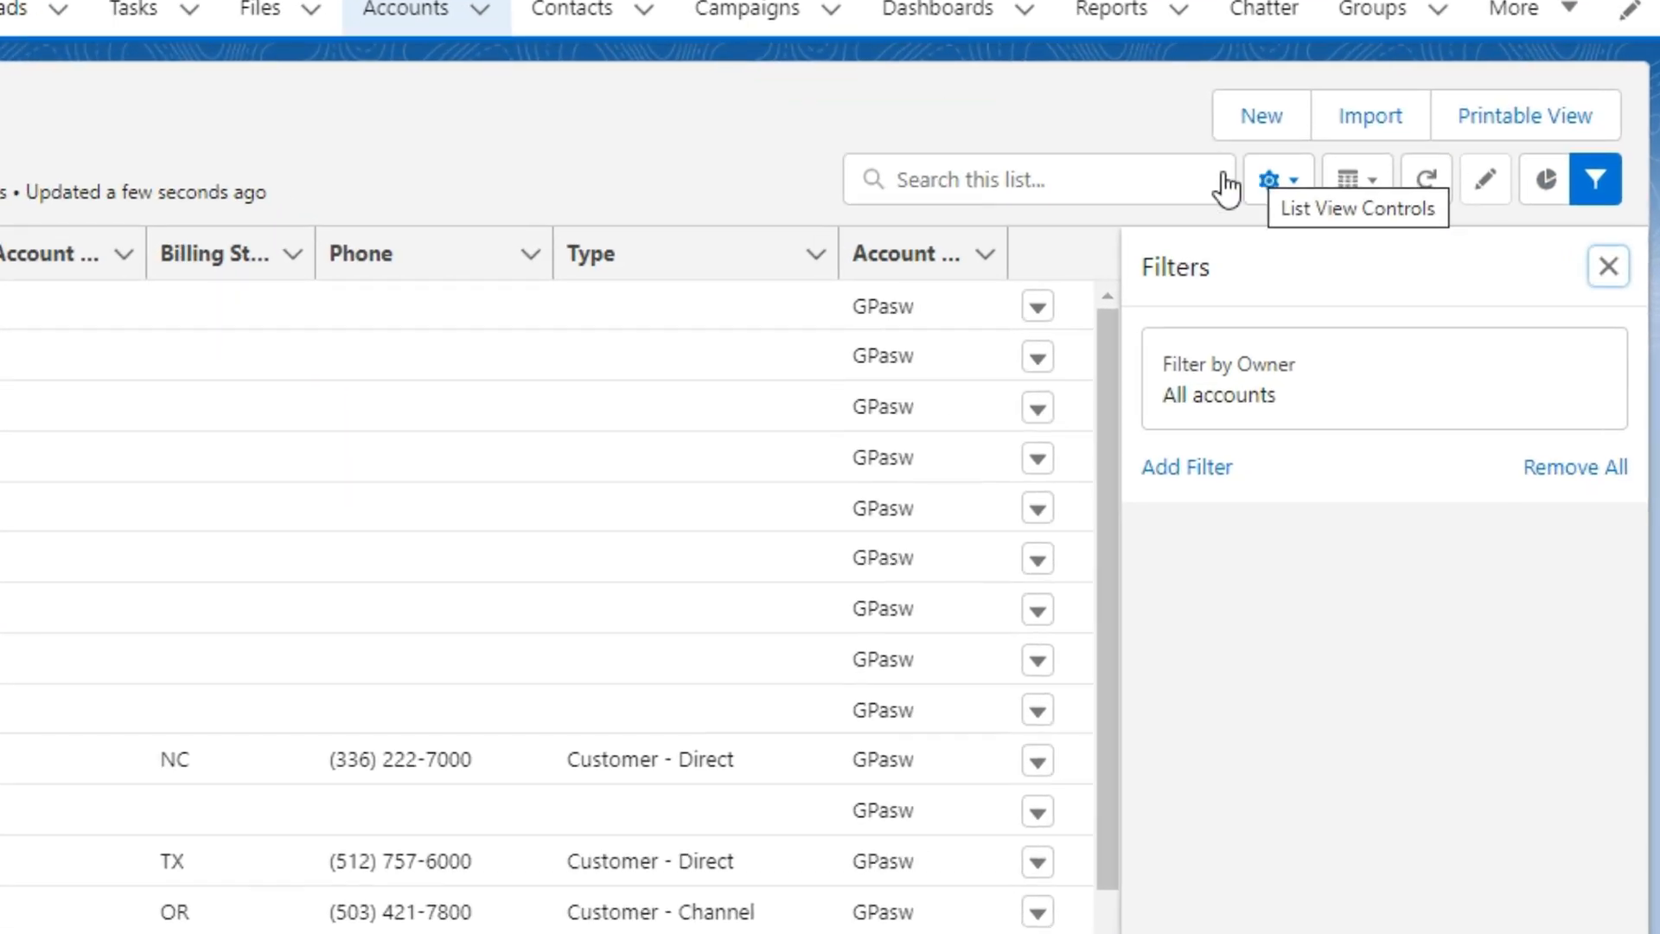
Step: In Select Fields to Display, add Billing City to visible fields under Account Site and save
click(1277, 179)
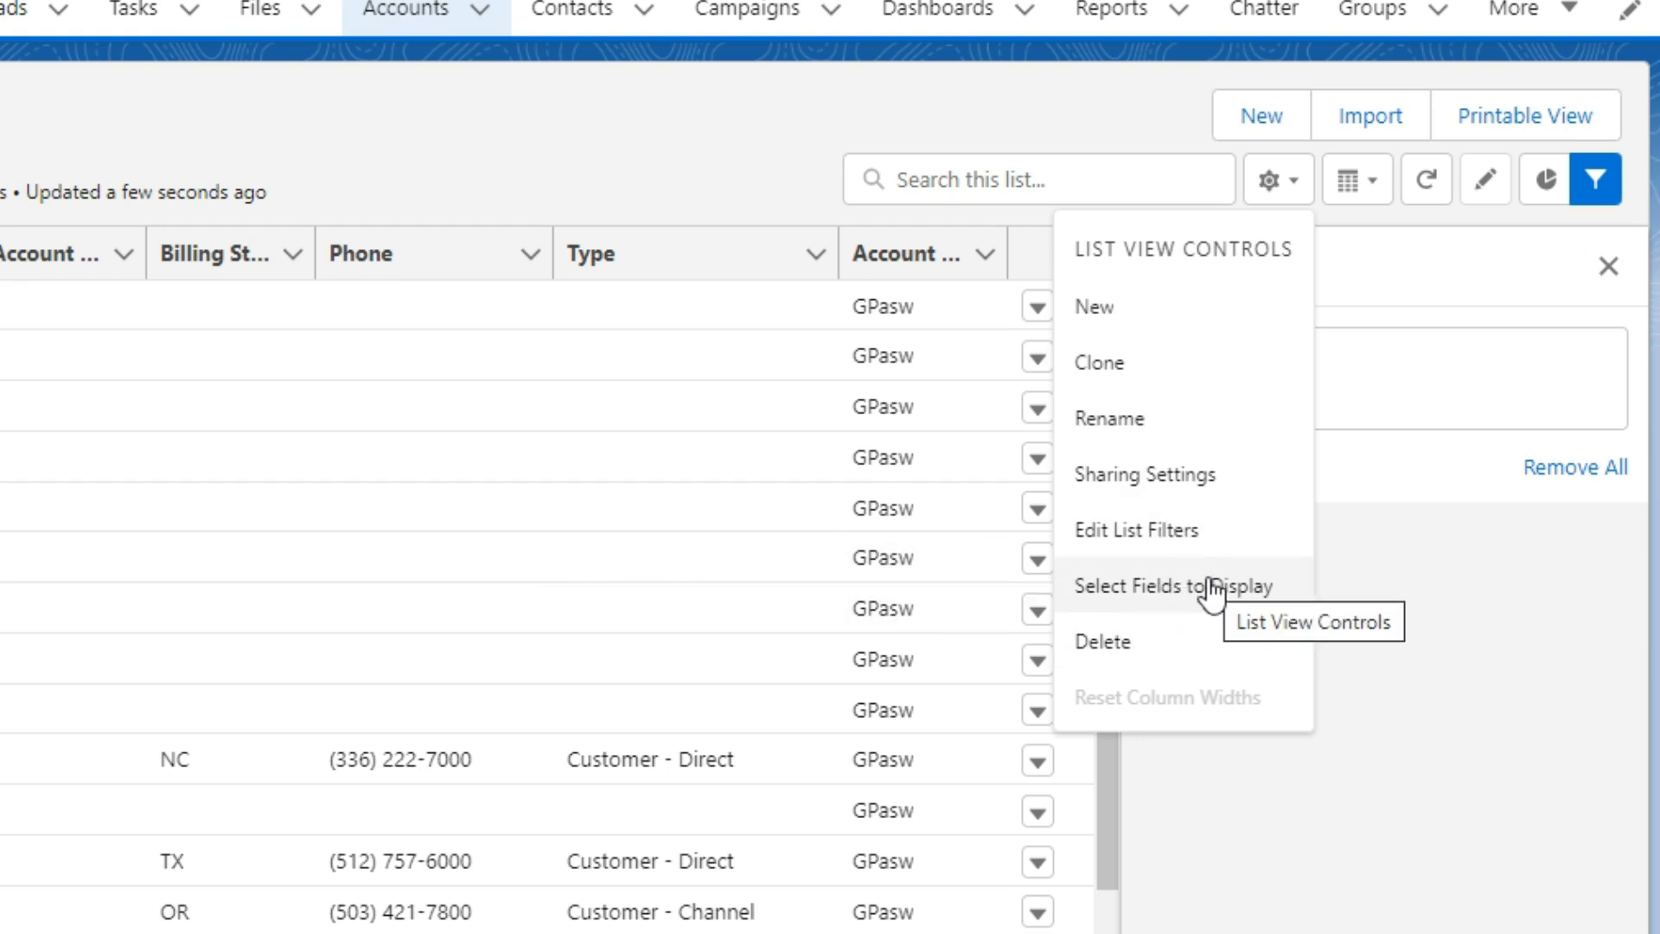
click(1173, 586)
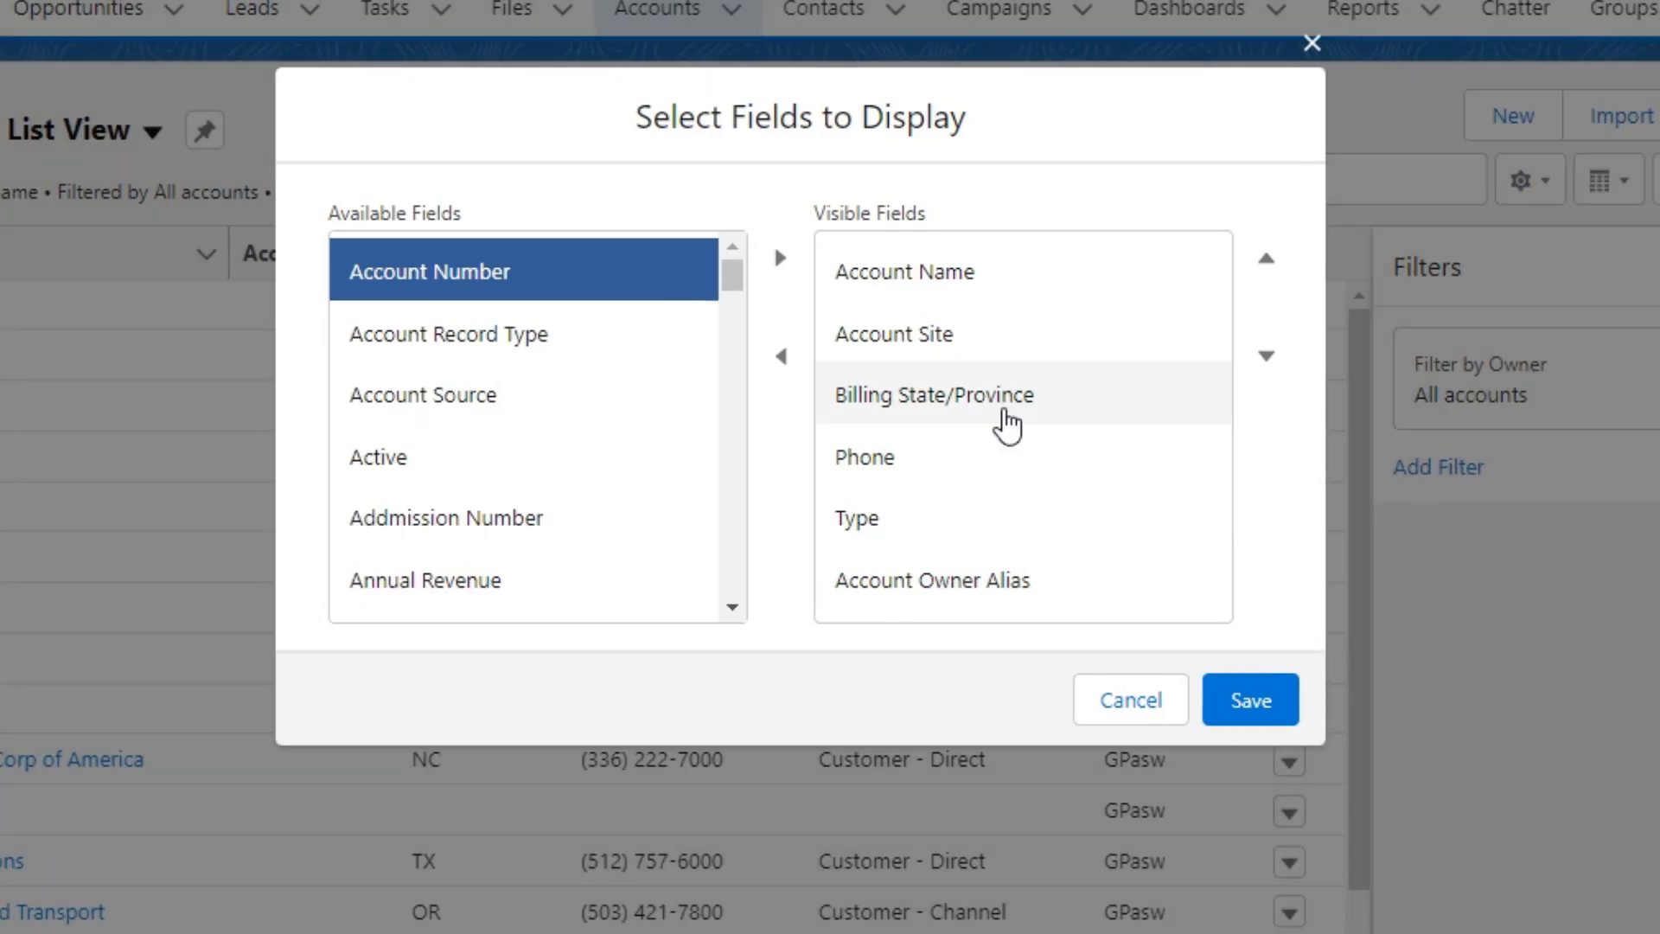
scroll(down, 3)
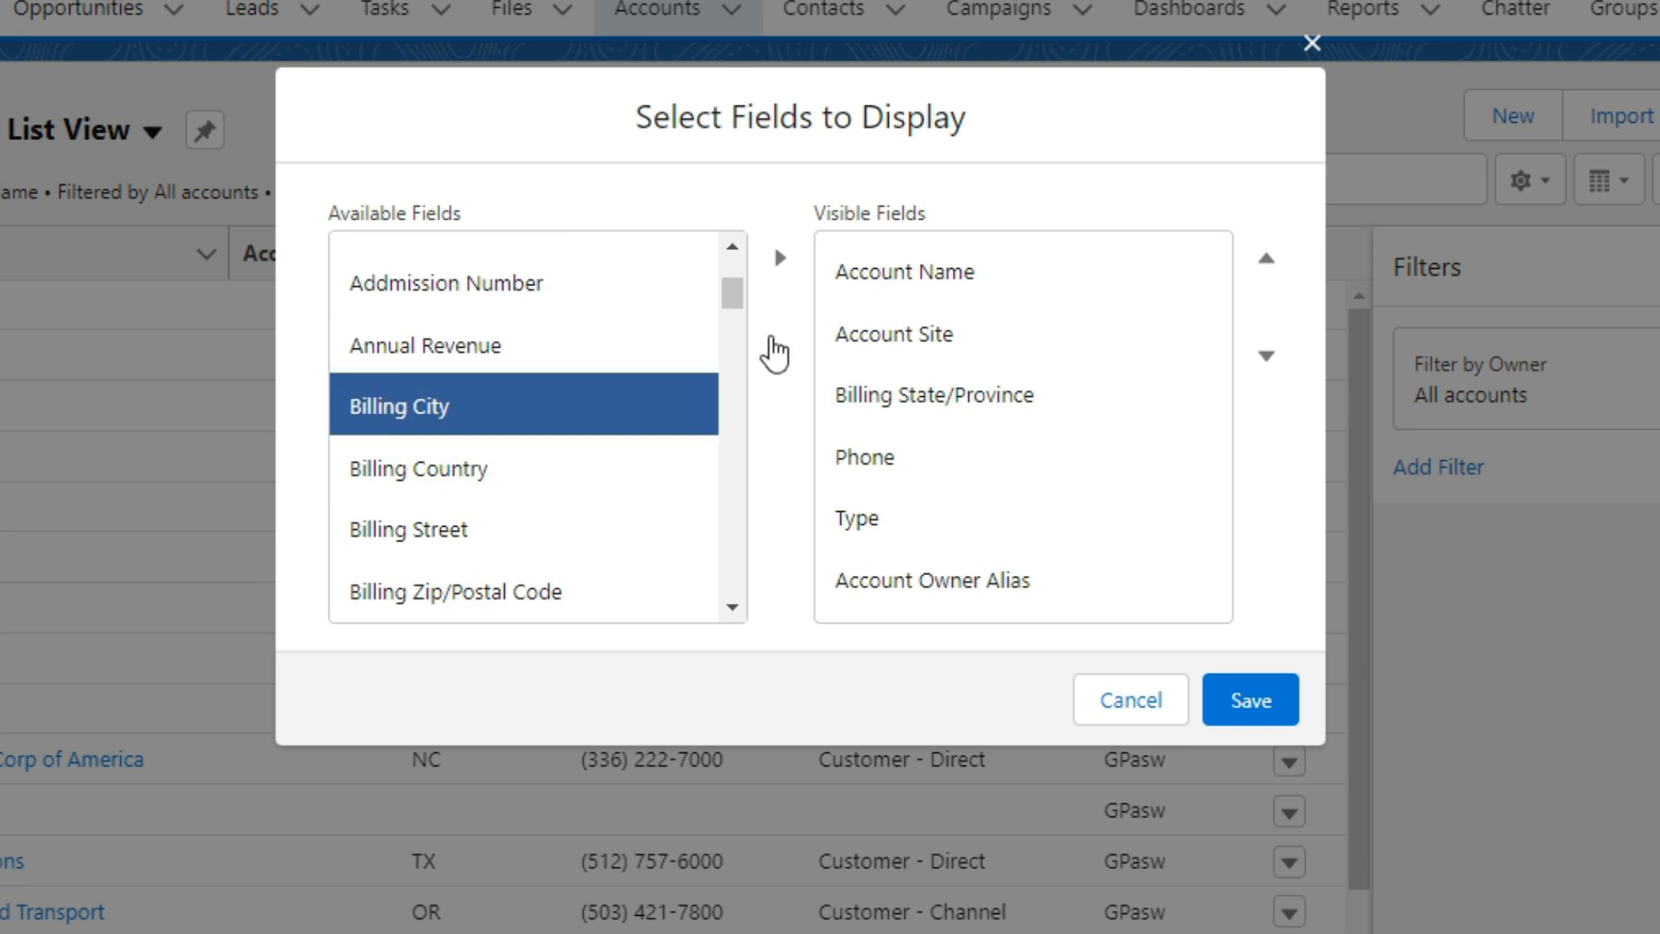
mouse_move(780, 257)
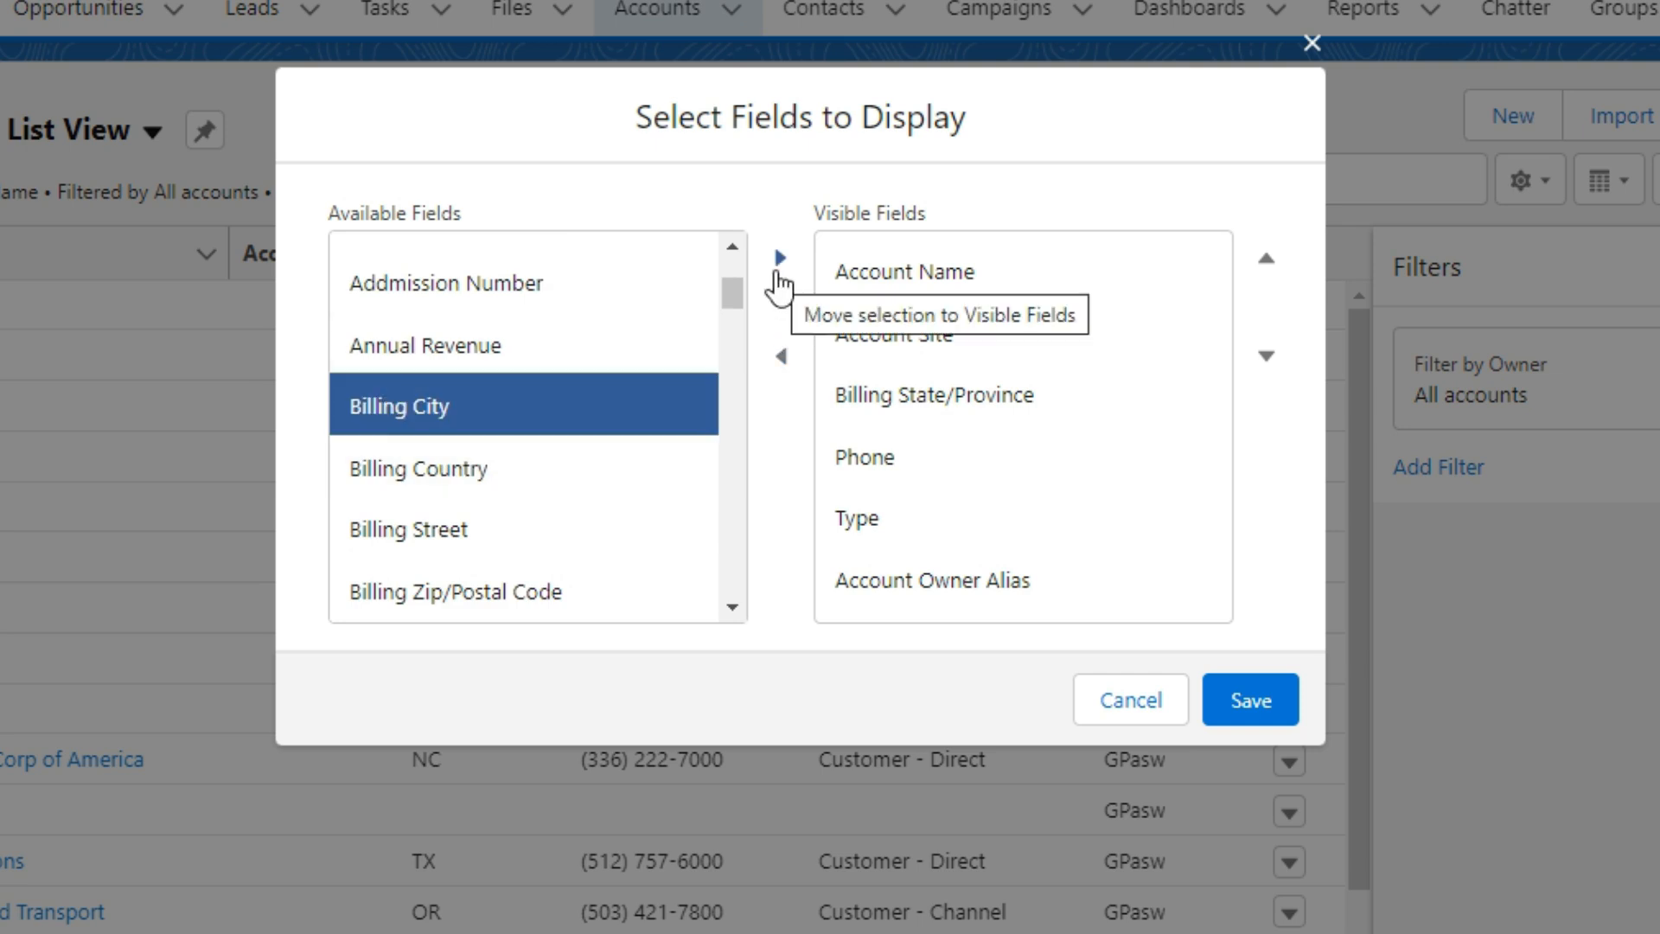
click(780, 255)
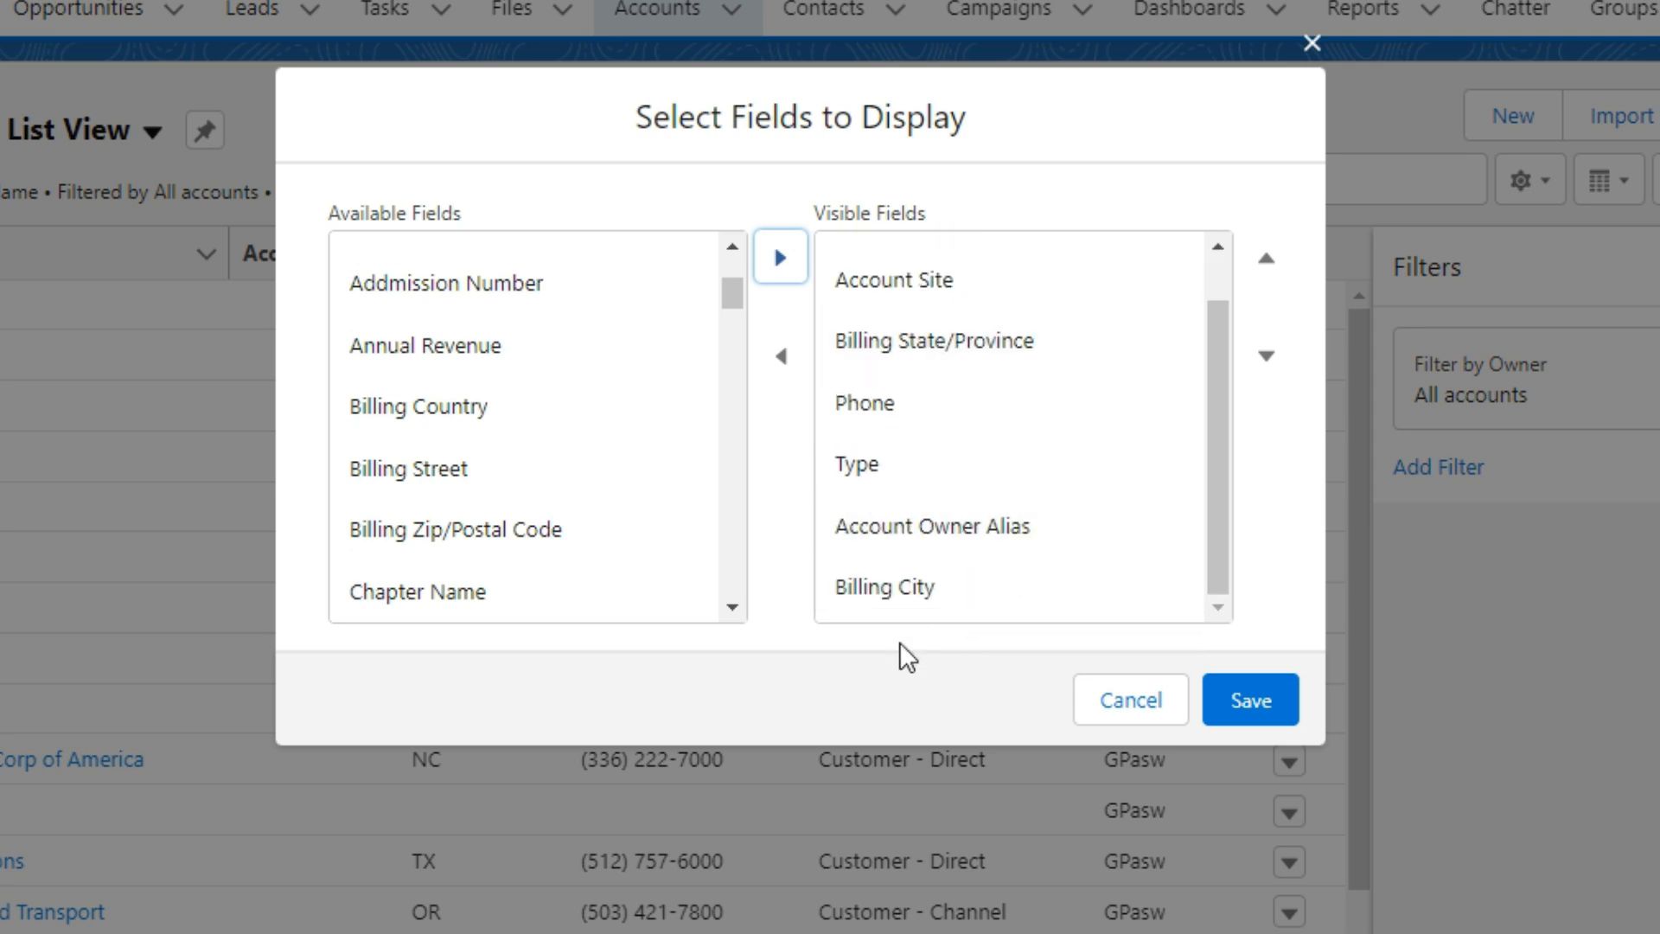
click(884, 586)
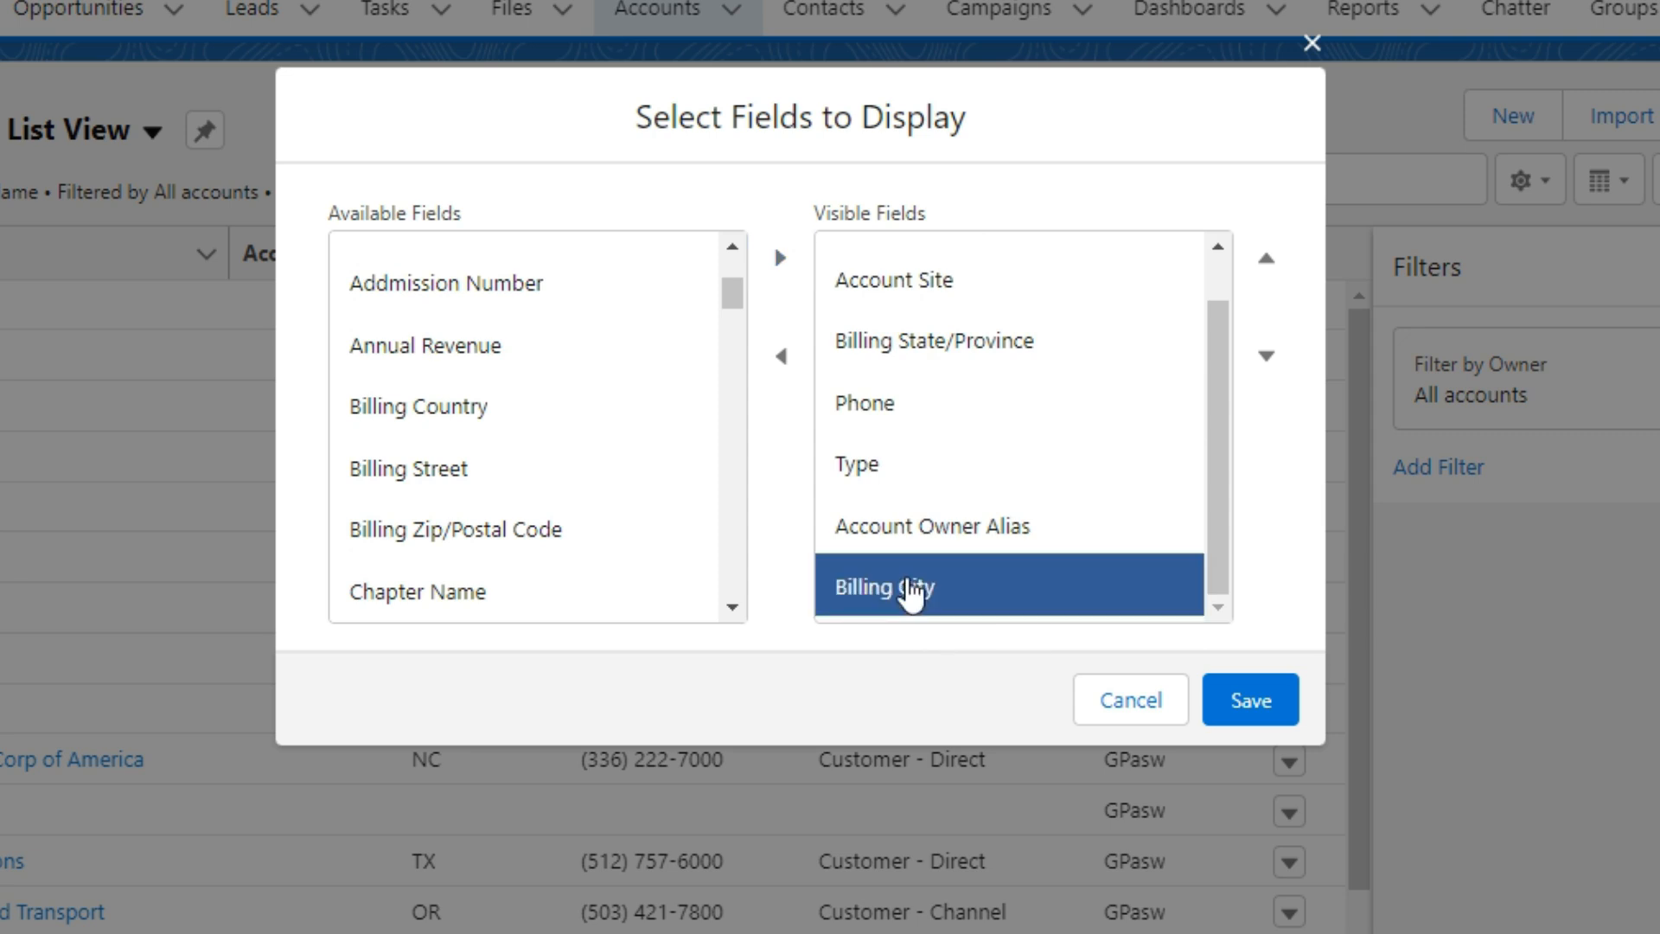
click(1265, 257)
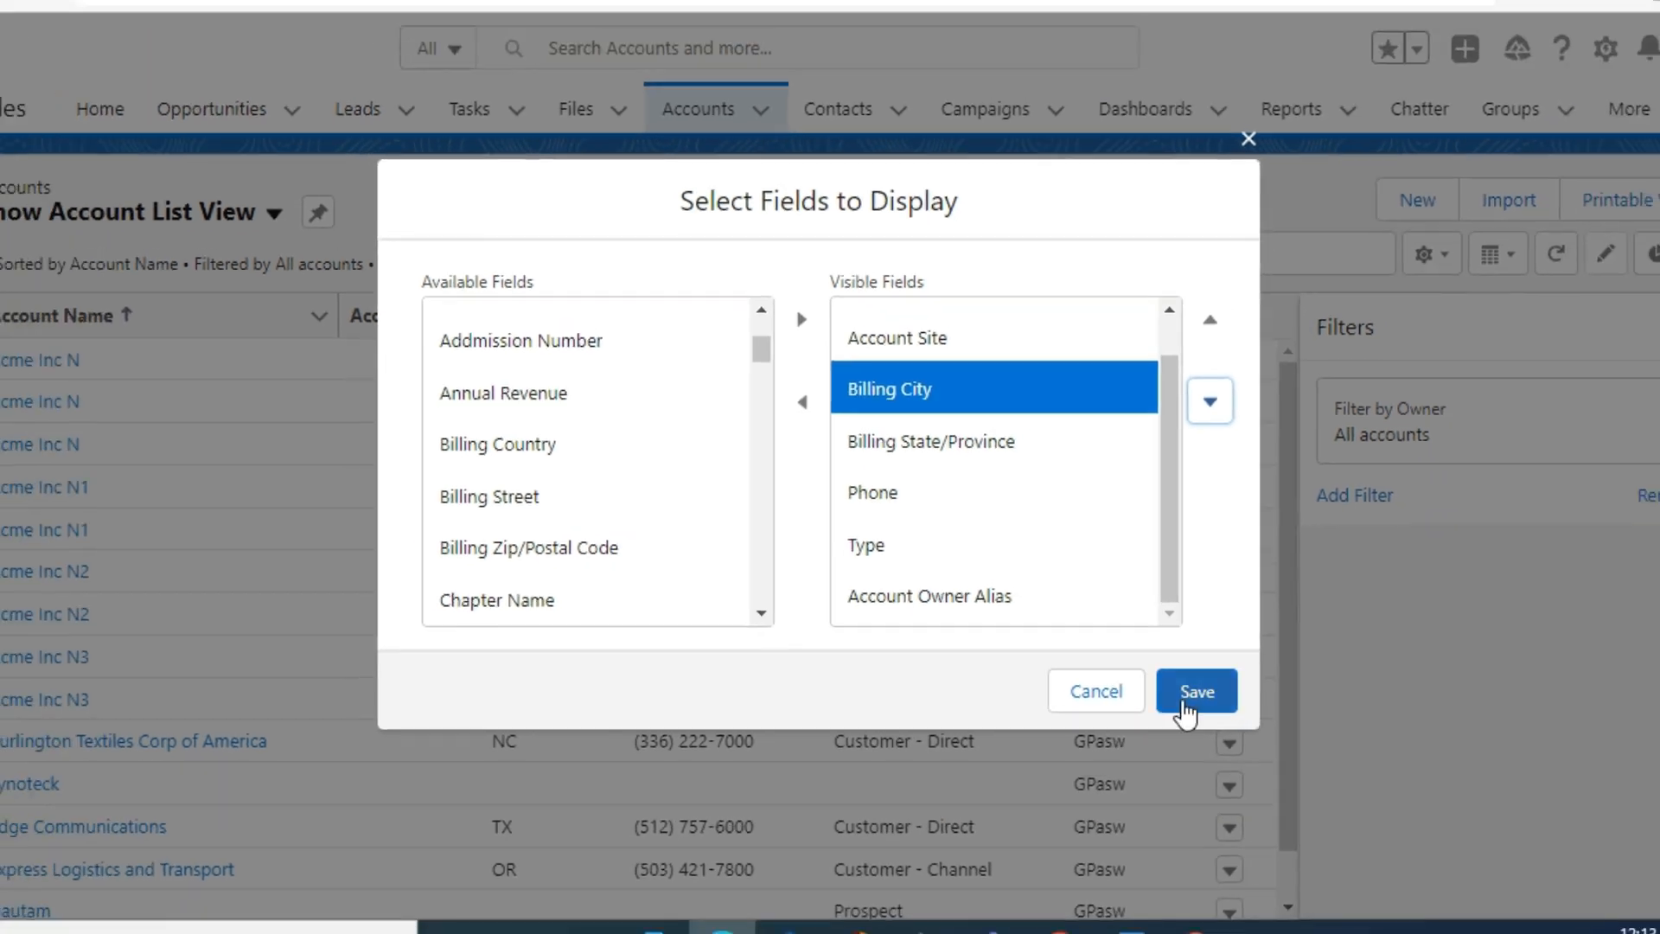
click(1194, 690)
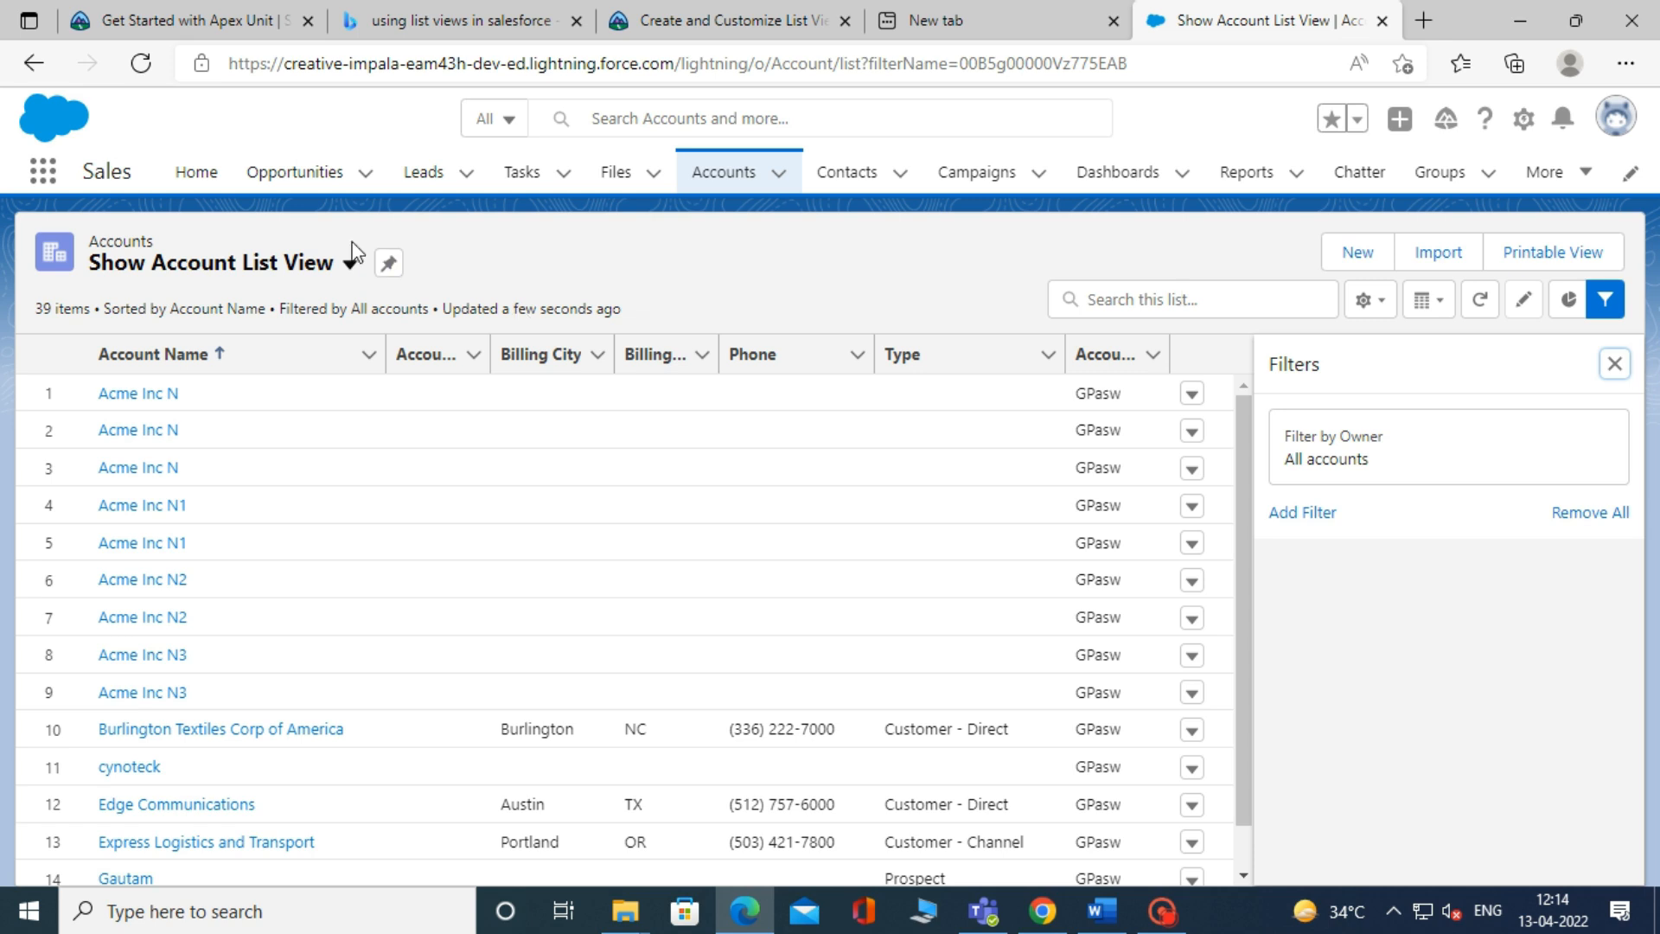
Step: Switch the accounts list to the Account List view and bring up its List View Controls
click(350, 263)
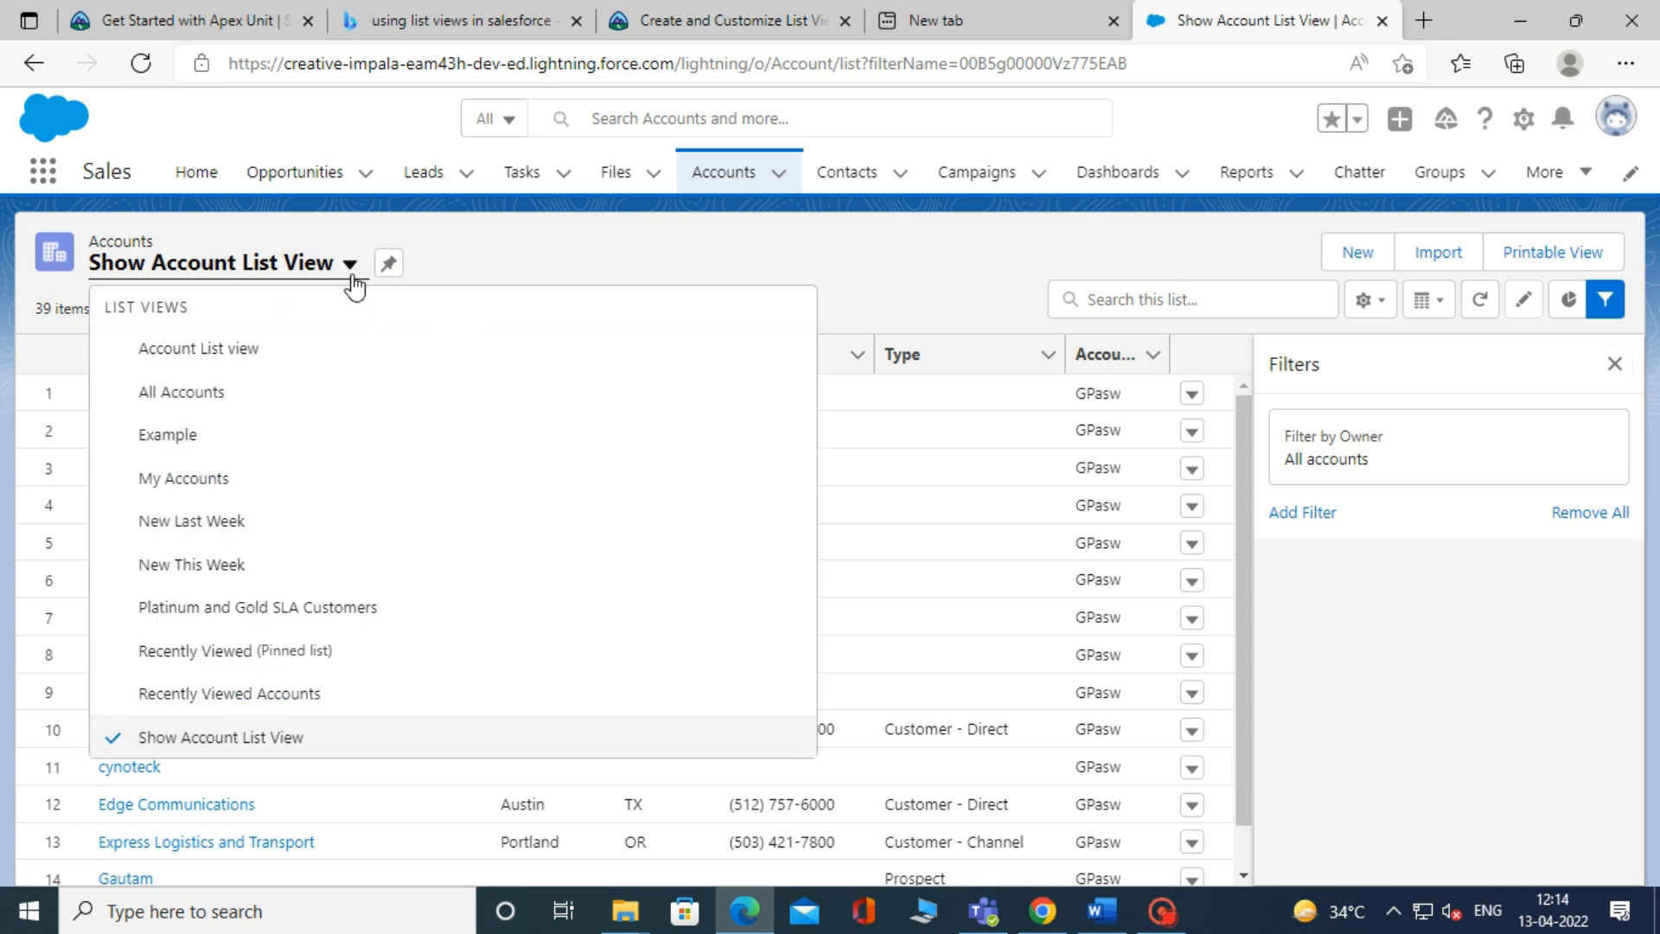
click(198, 348)
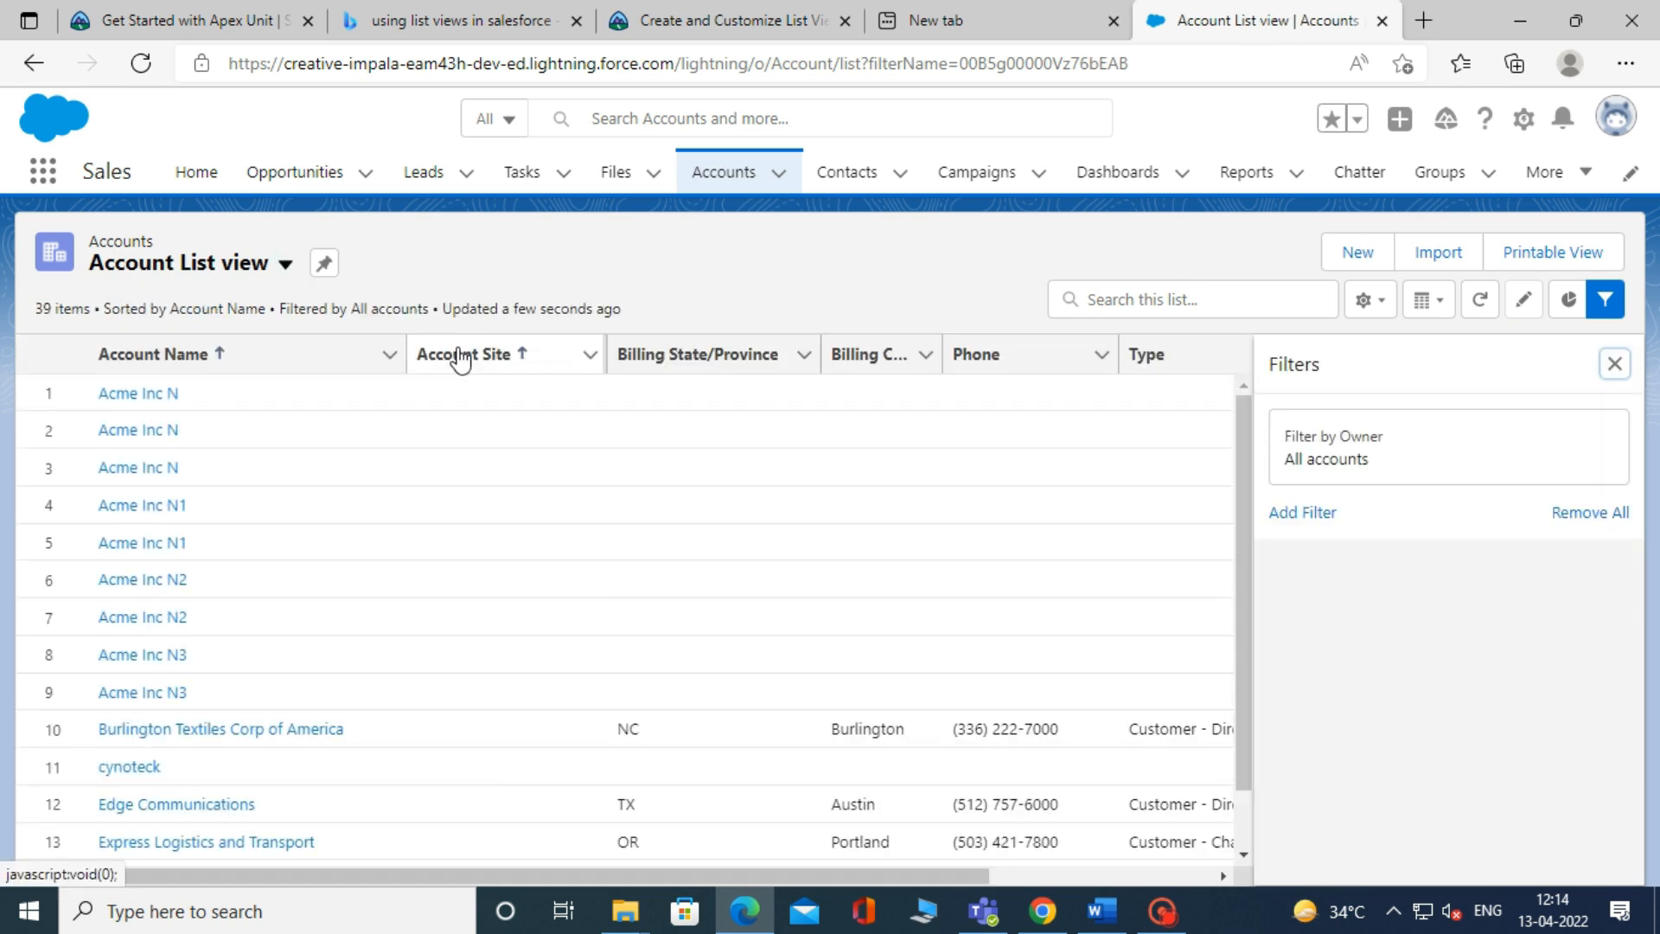
click(1369, 300)
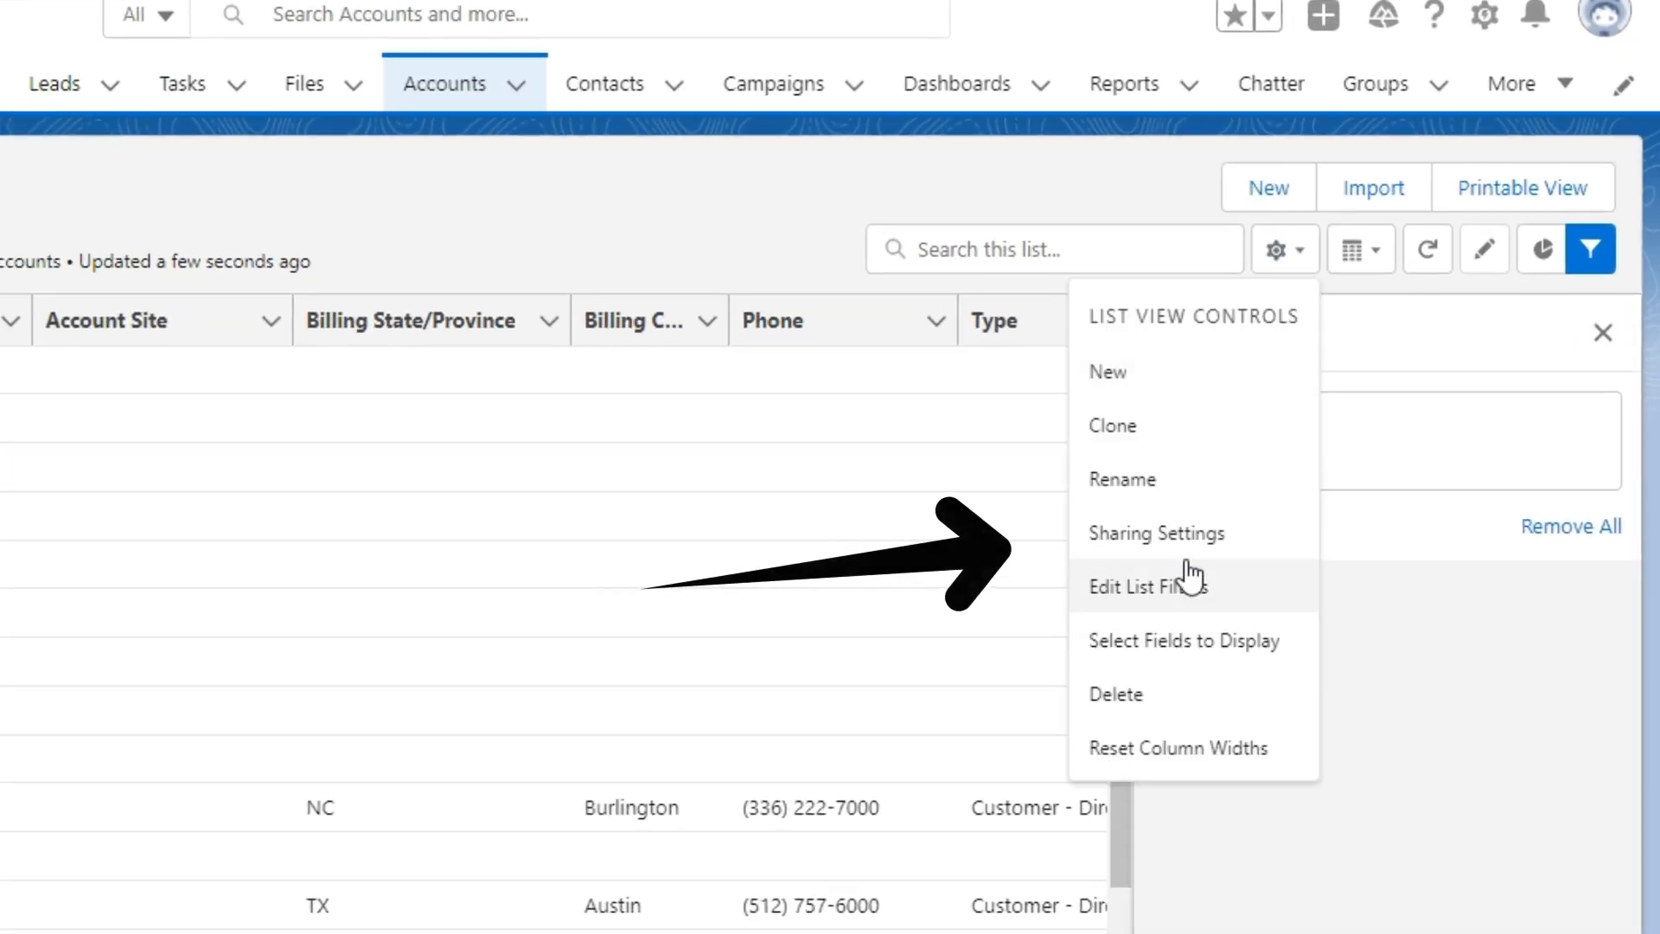
mouse_move(1157, 533)
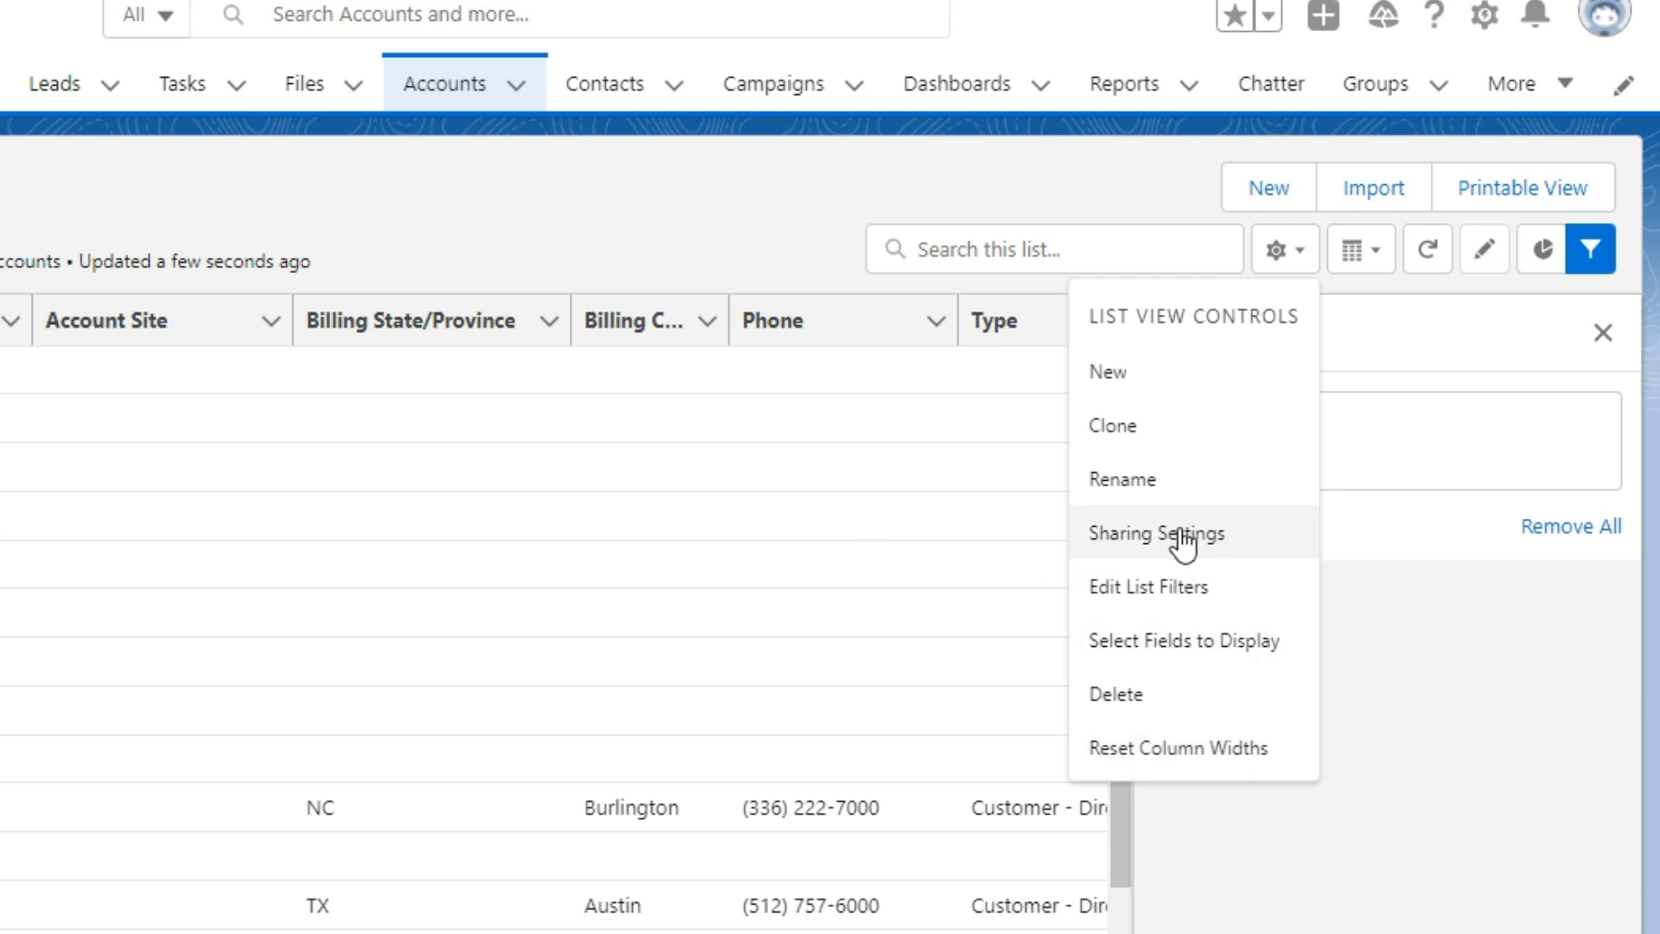
Step: In Sharing Settings, choose sharing the Account List view with groups of users and close
click(1155, 533)
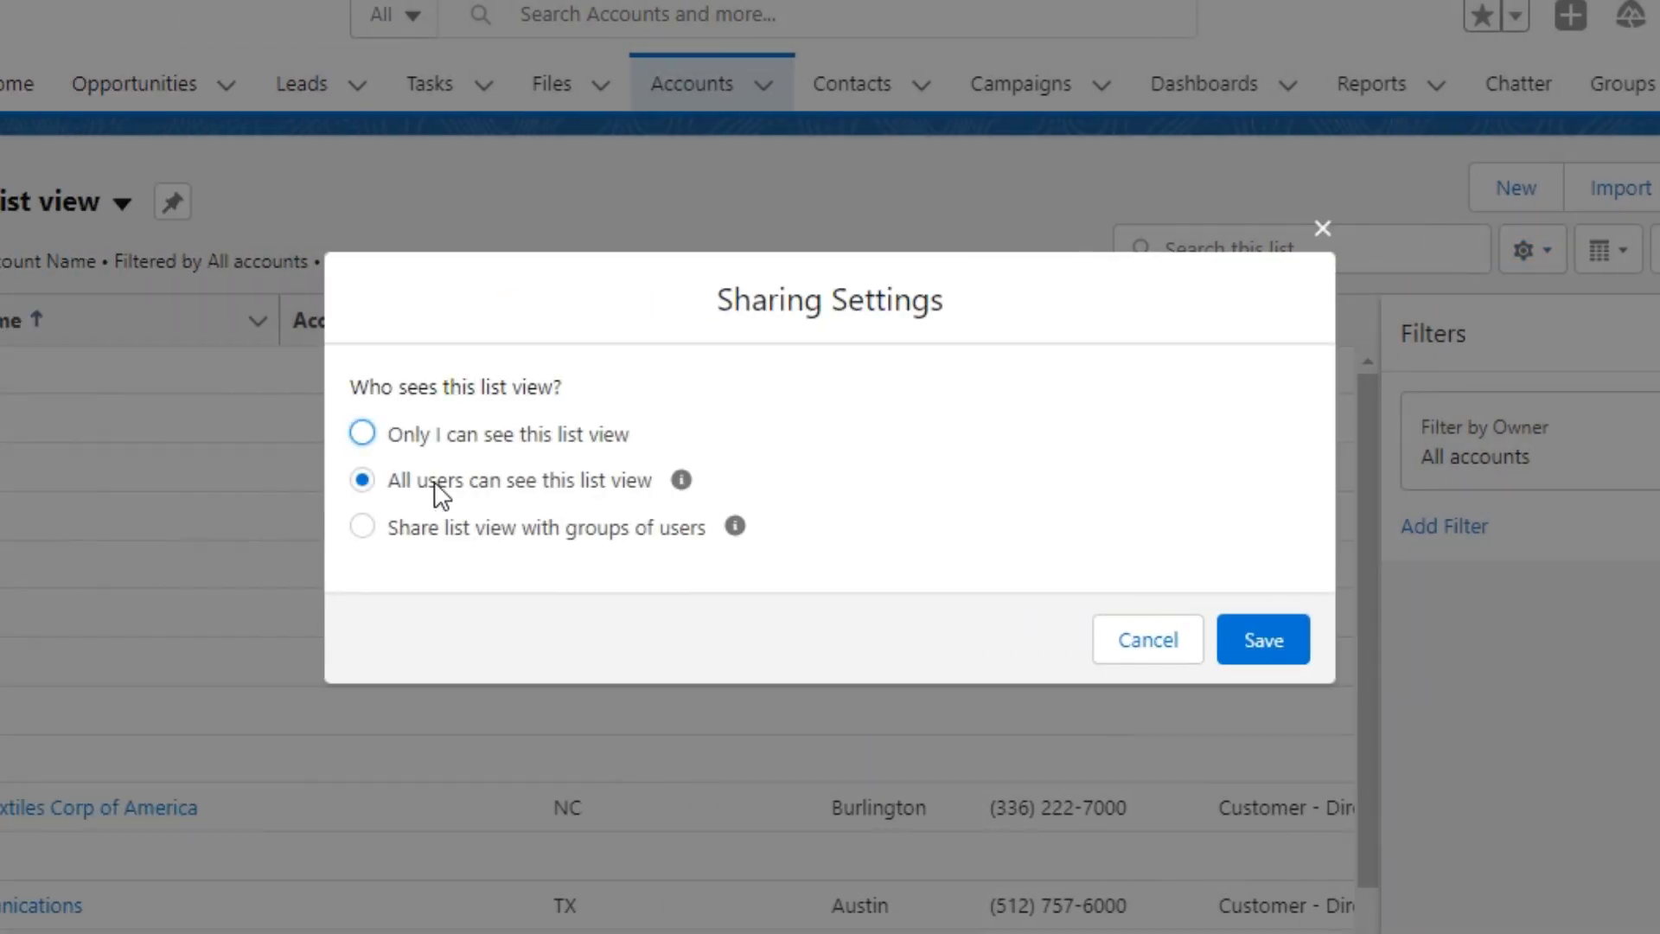
mouse_move(525, 540)
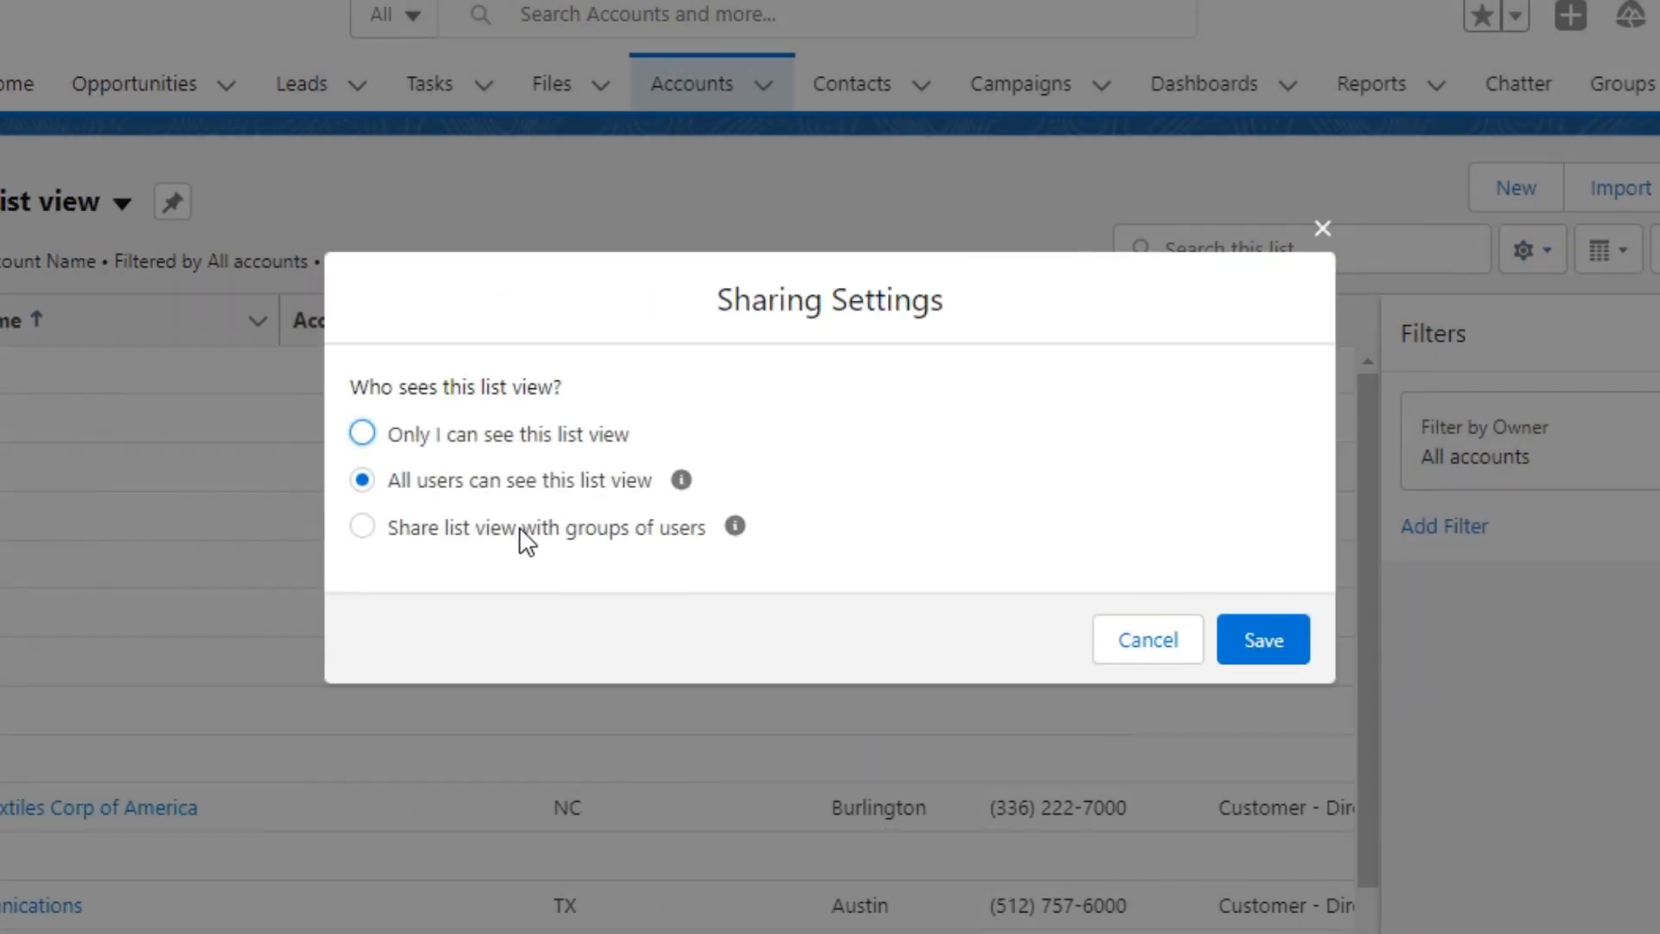
click(363, 526)
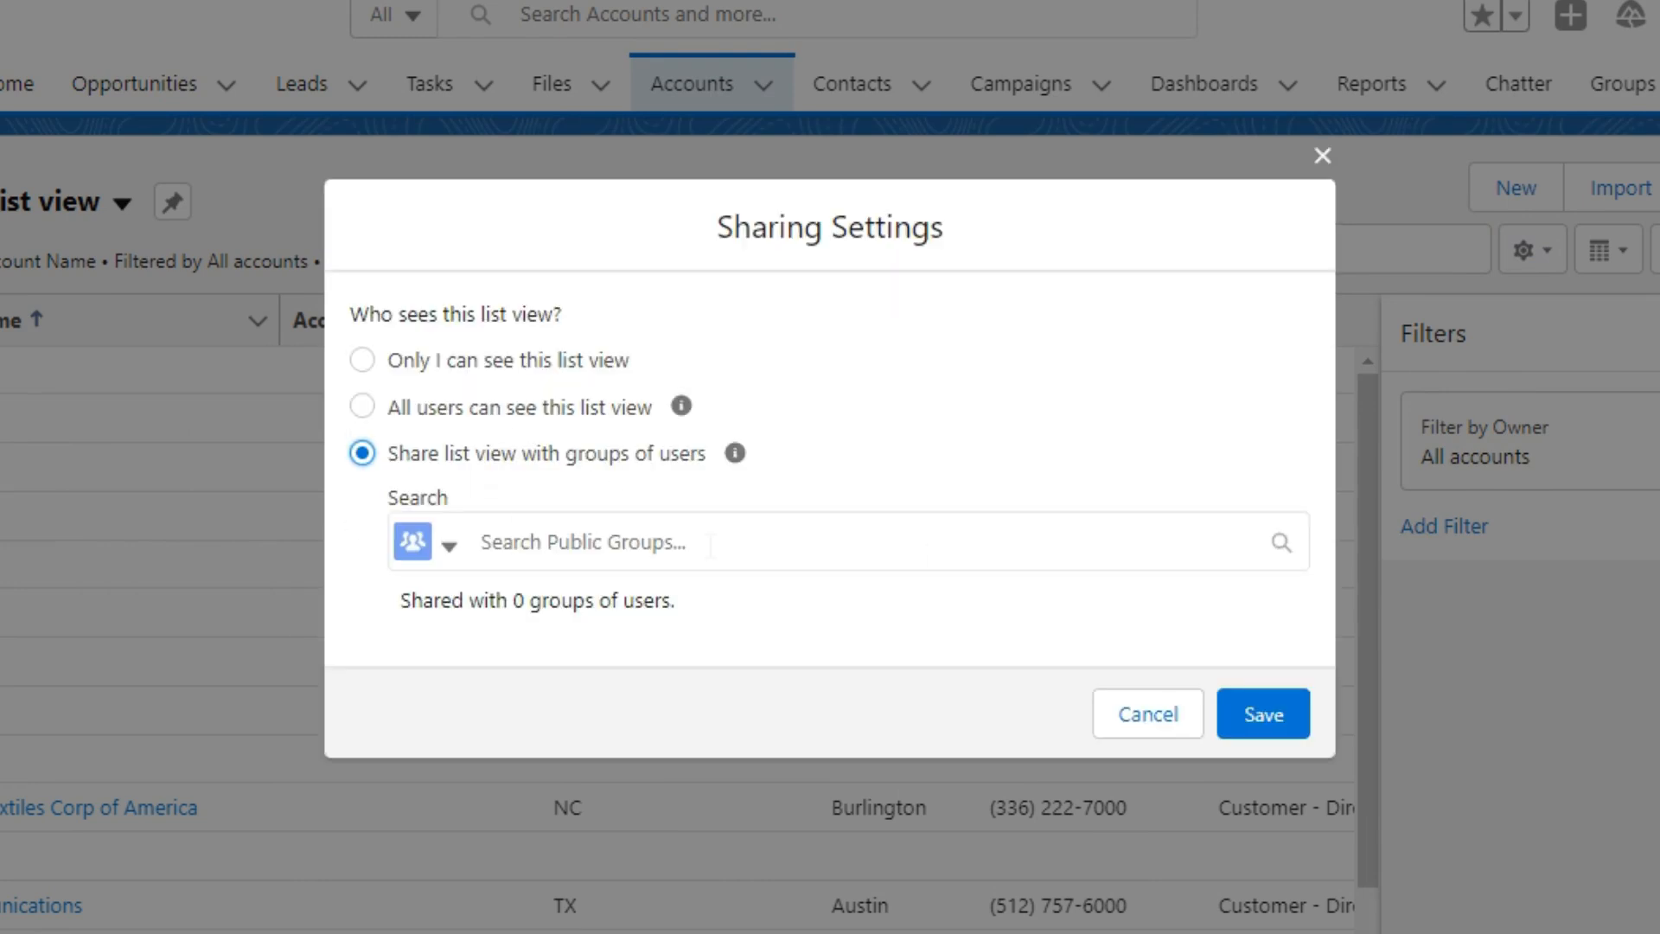
click(836, 541)
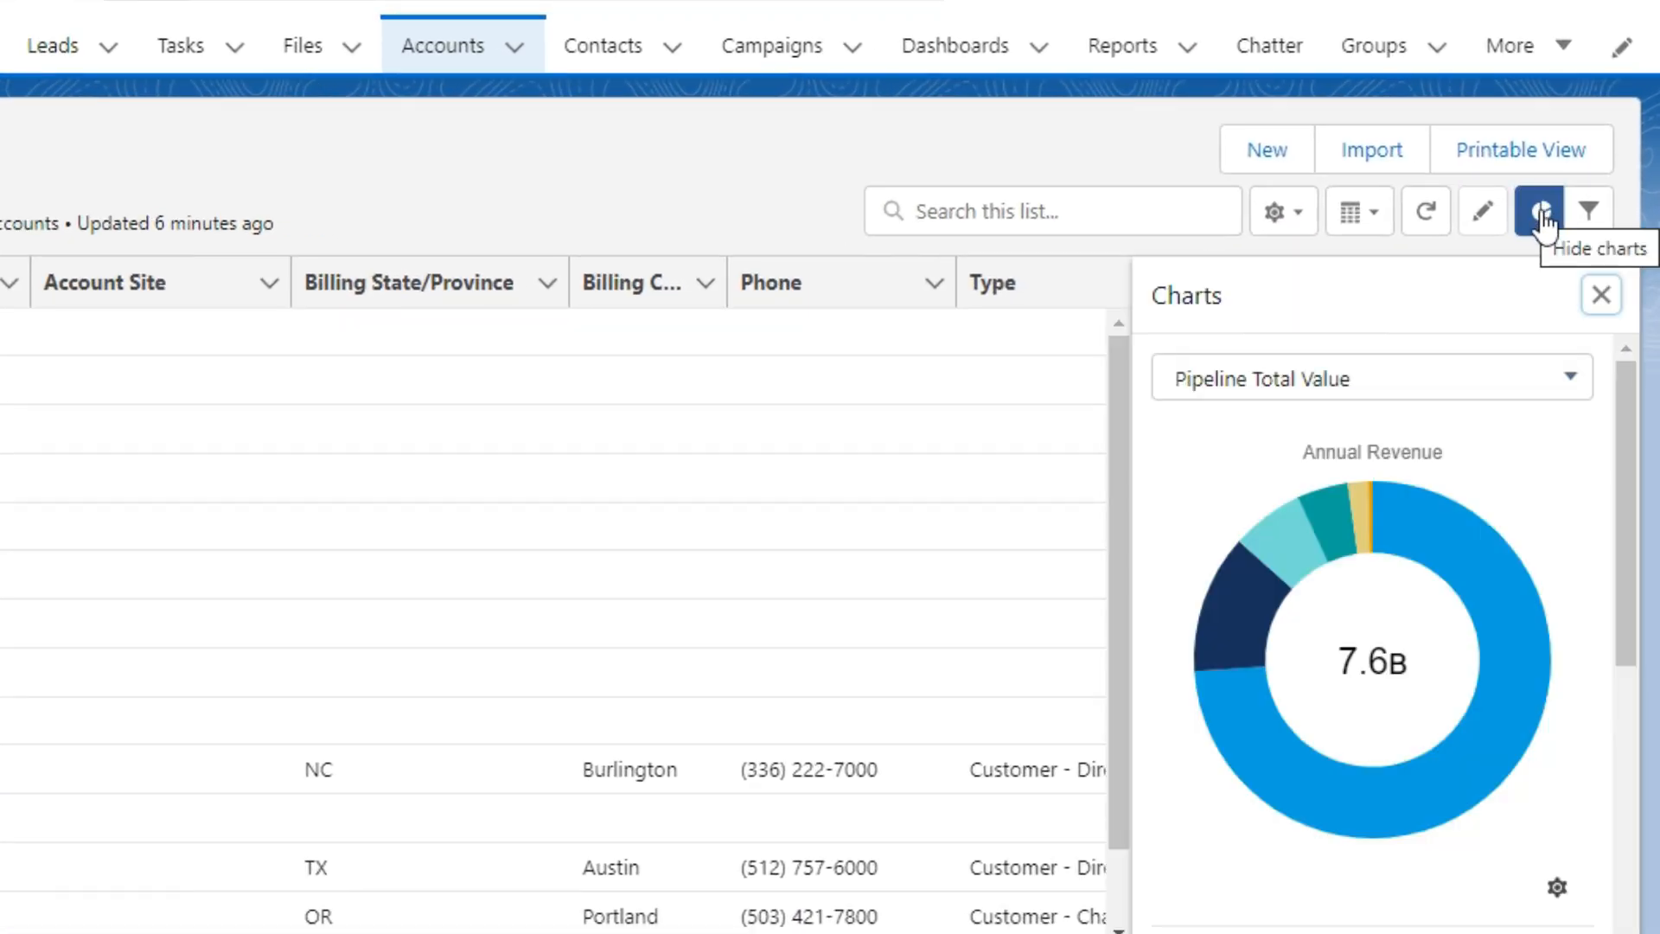
Step: From the Charts panel's gear menu, start a New Chart for the Account List view
scroll(down, 3)
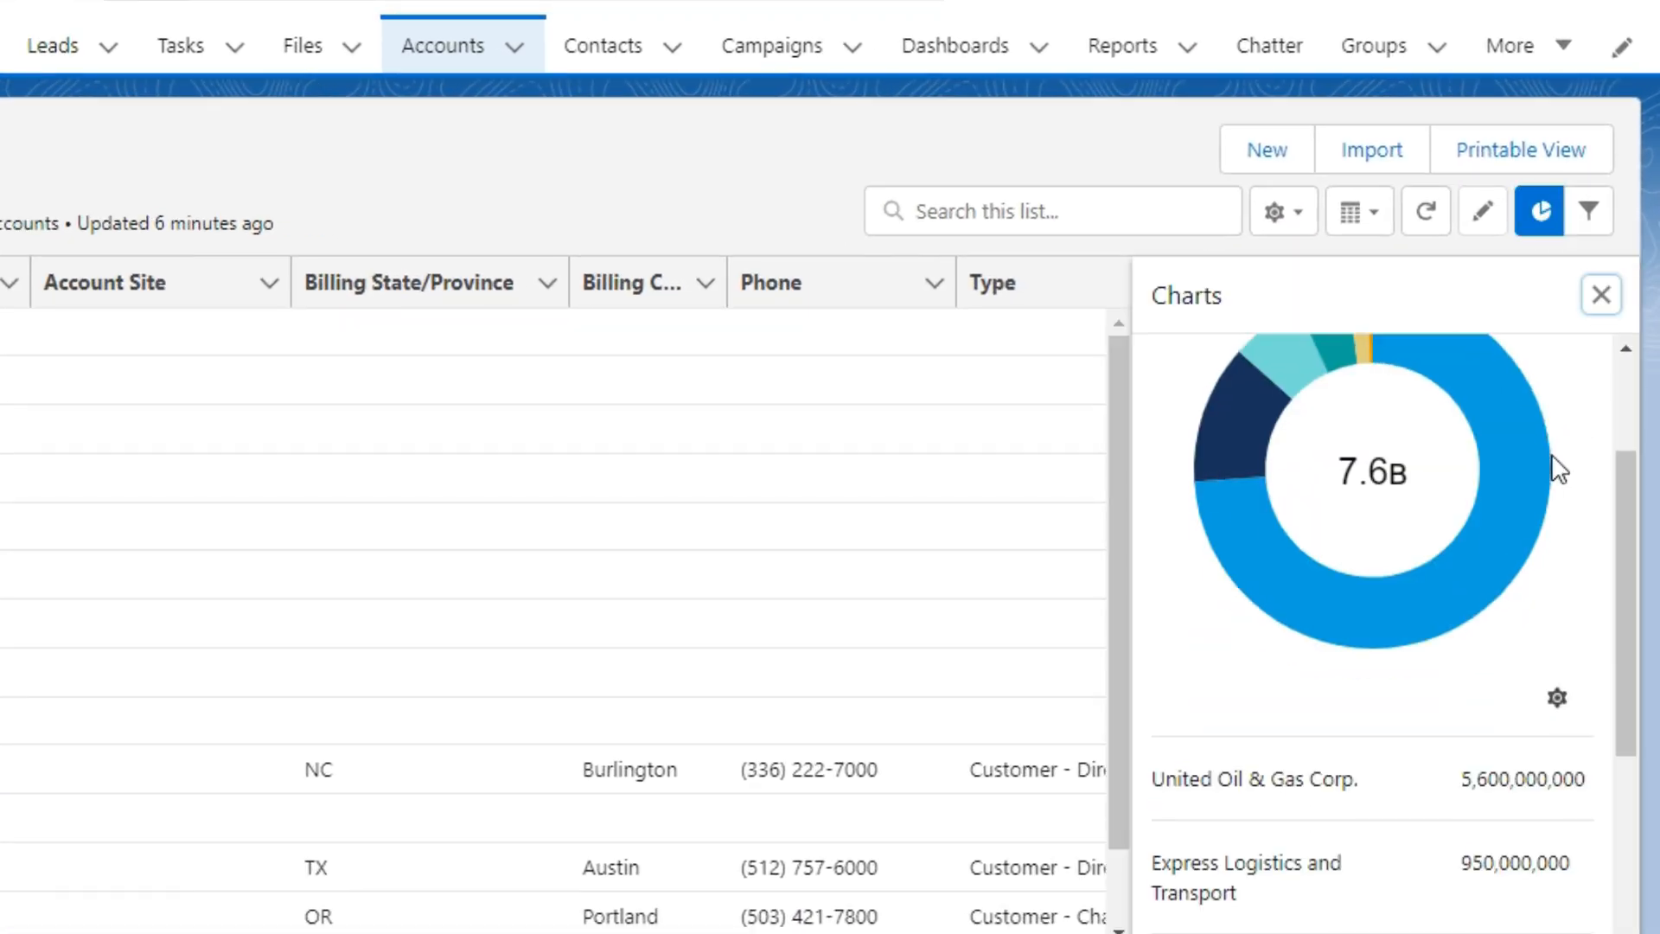
click(1556, 697)
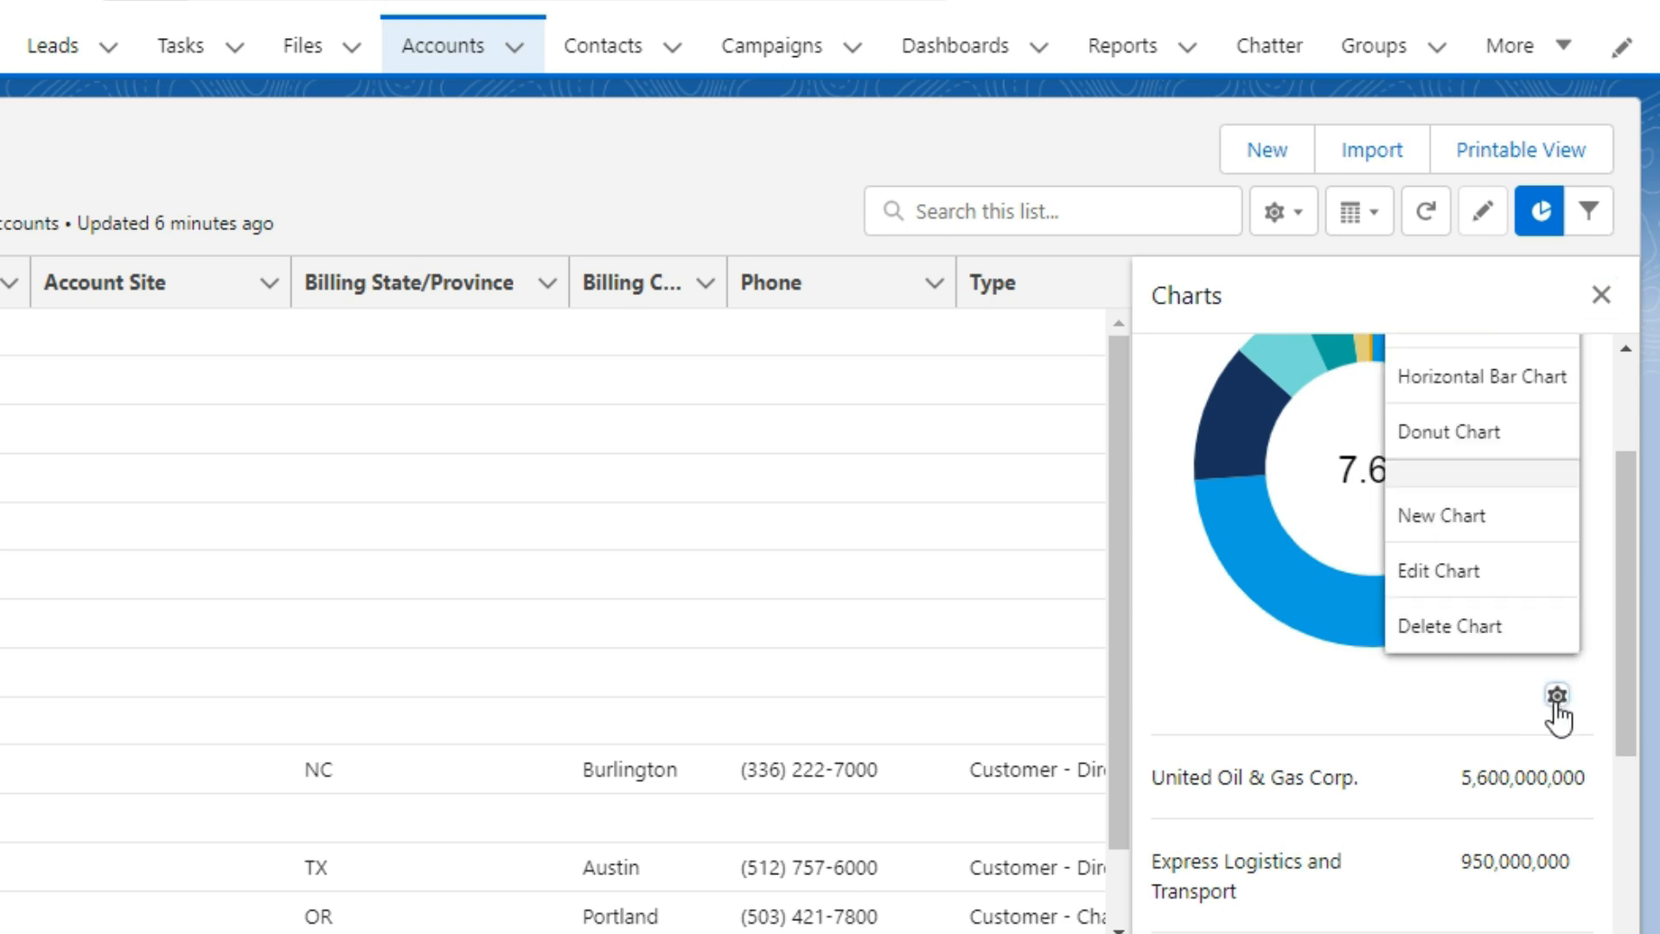
mouse_move(1441, 514)
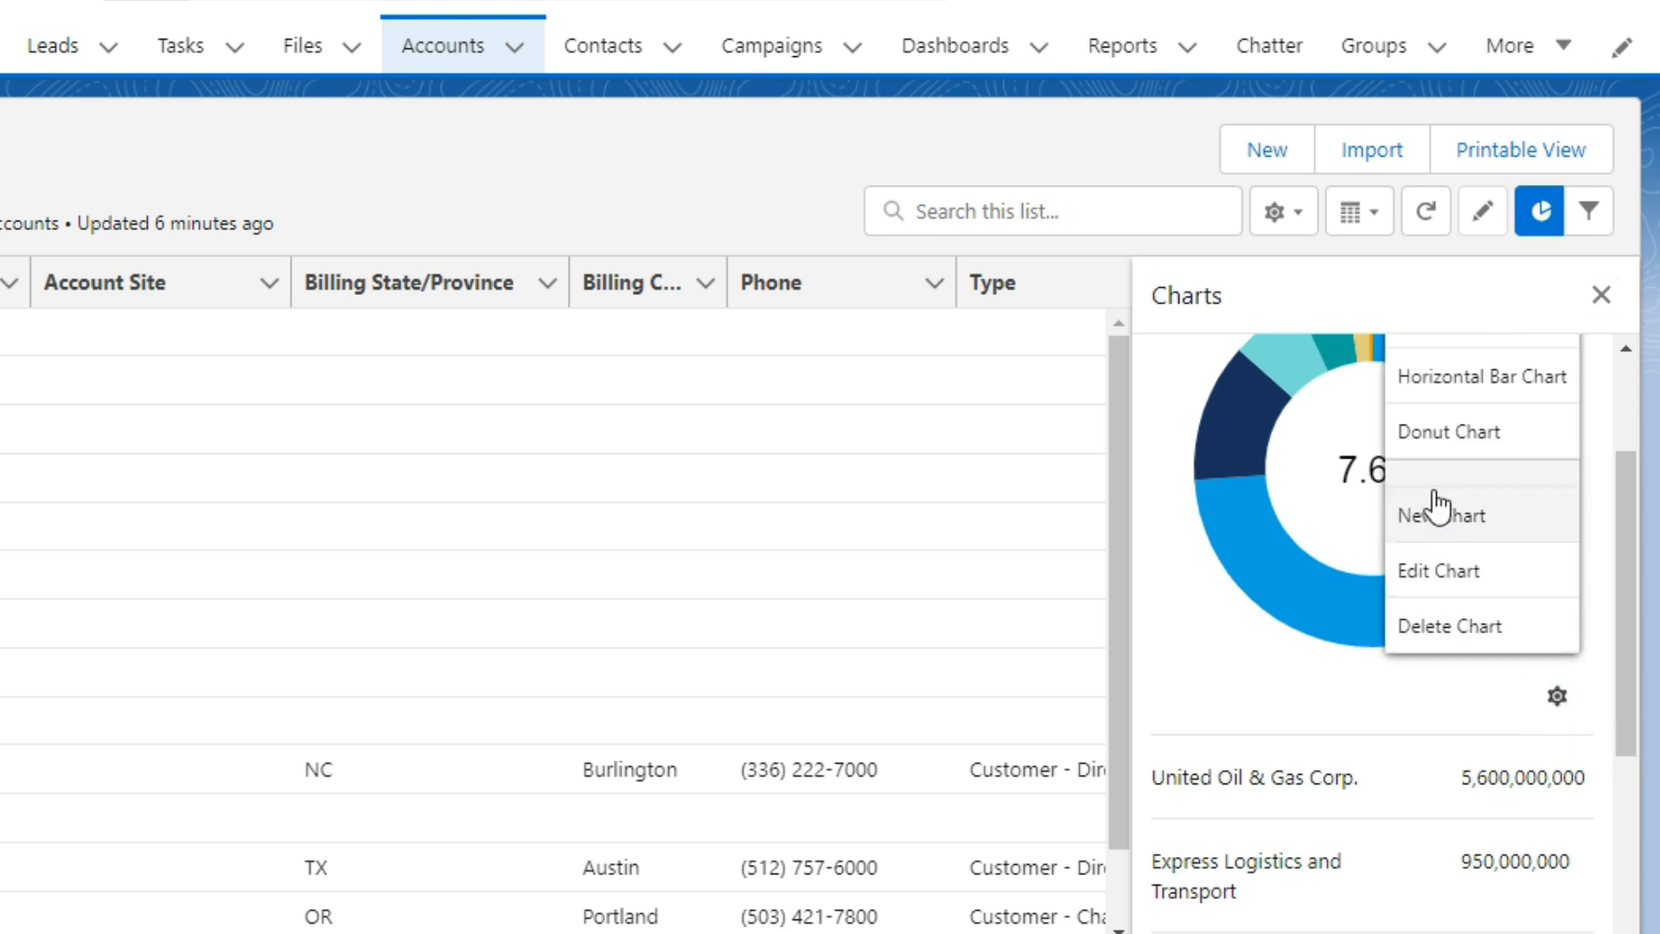
click(1442, 515)
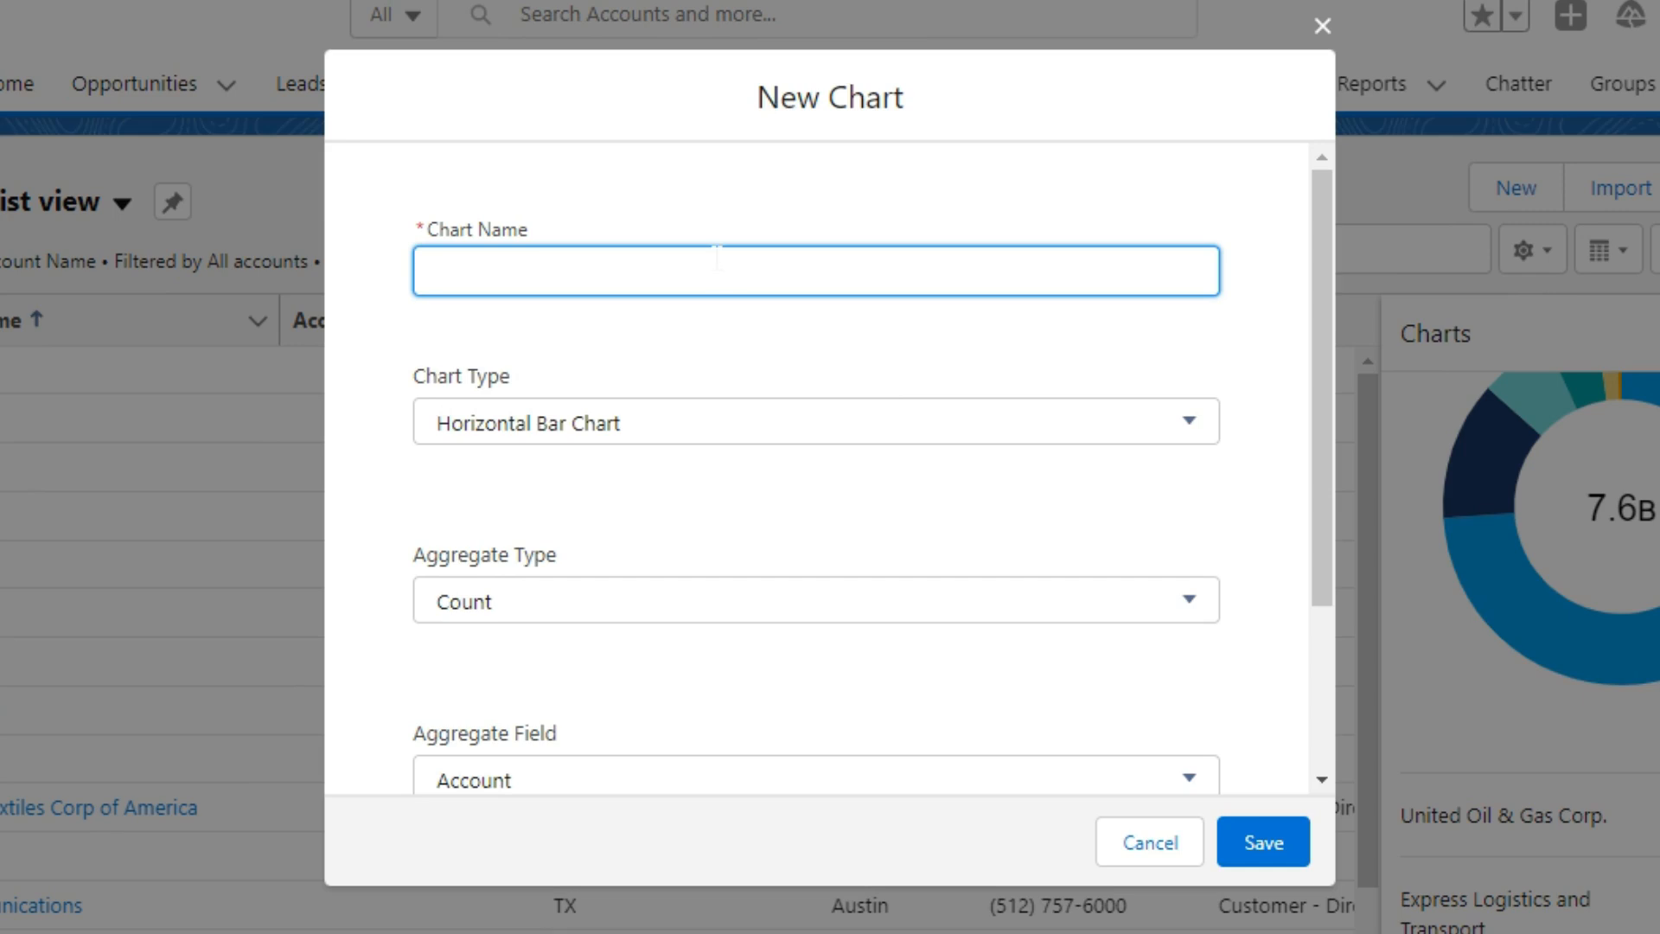
Step: Save 'Account Chart' as a Donut Chart summing Employees grouped by Account Name
text(Account Chart)
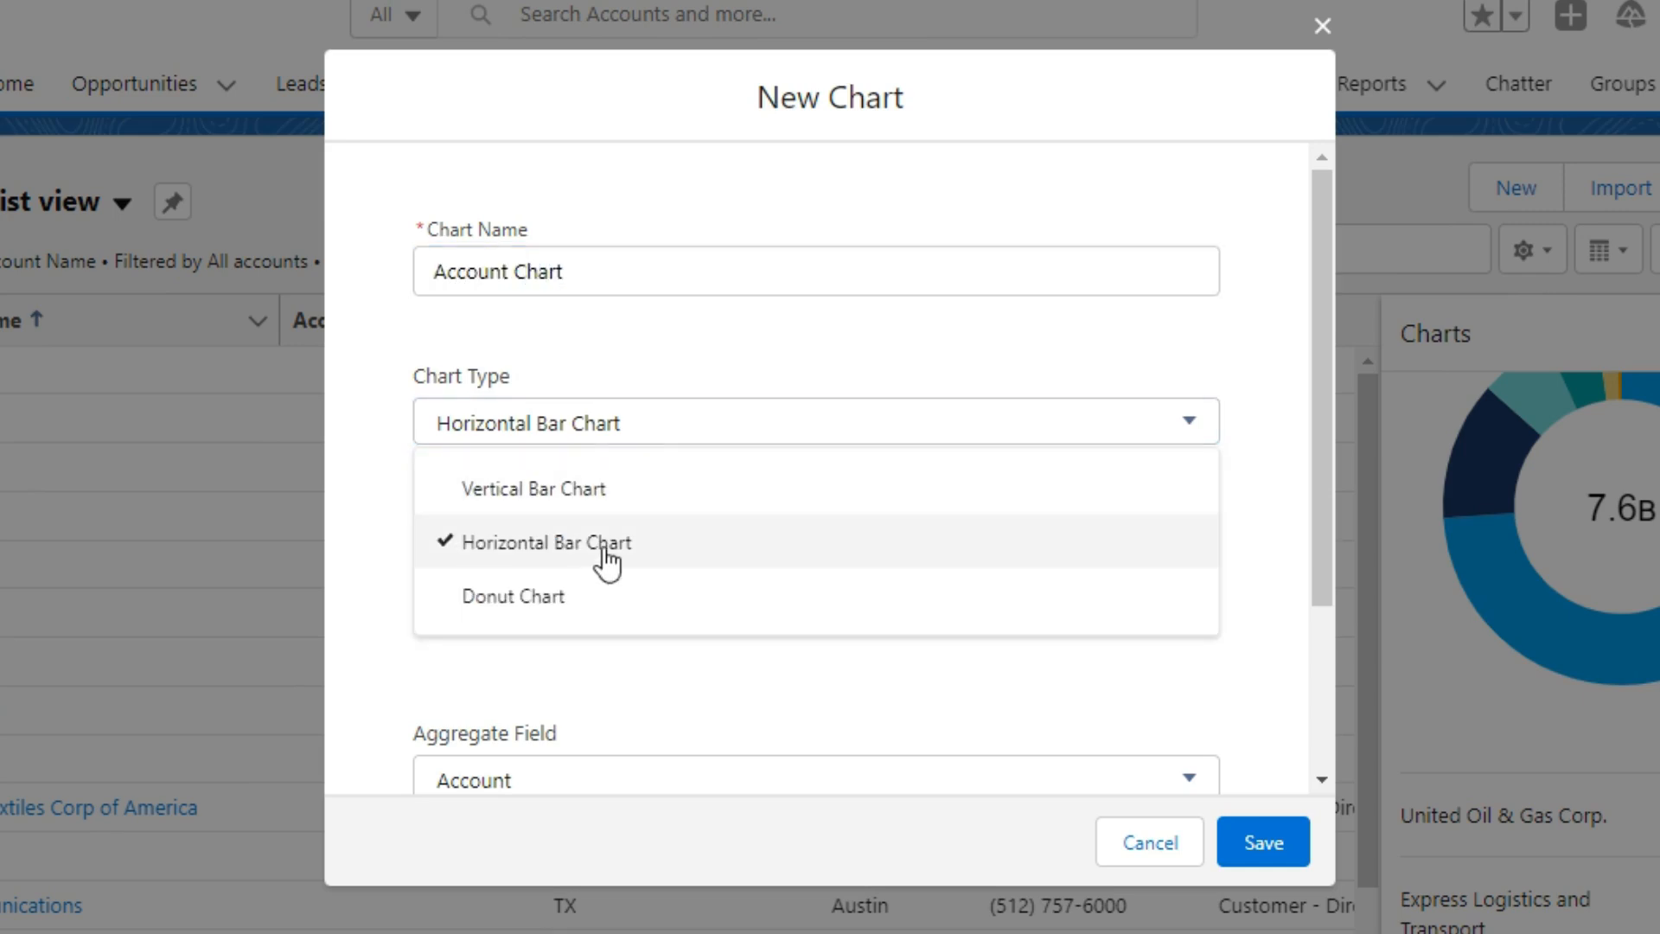
click(513, 595)
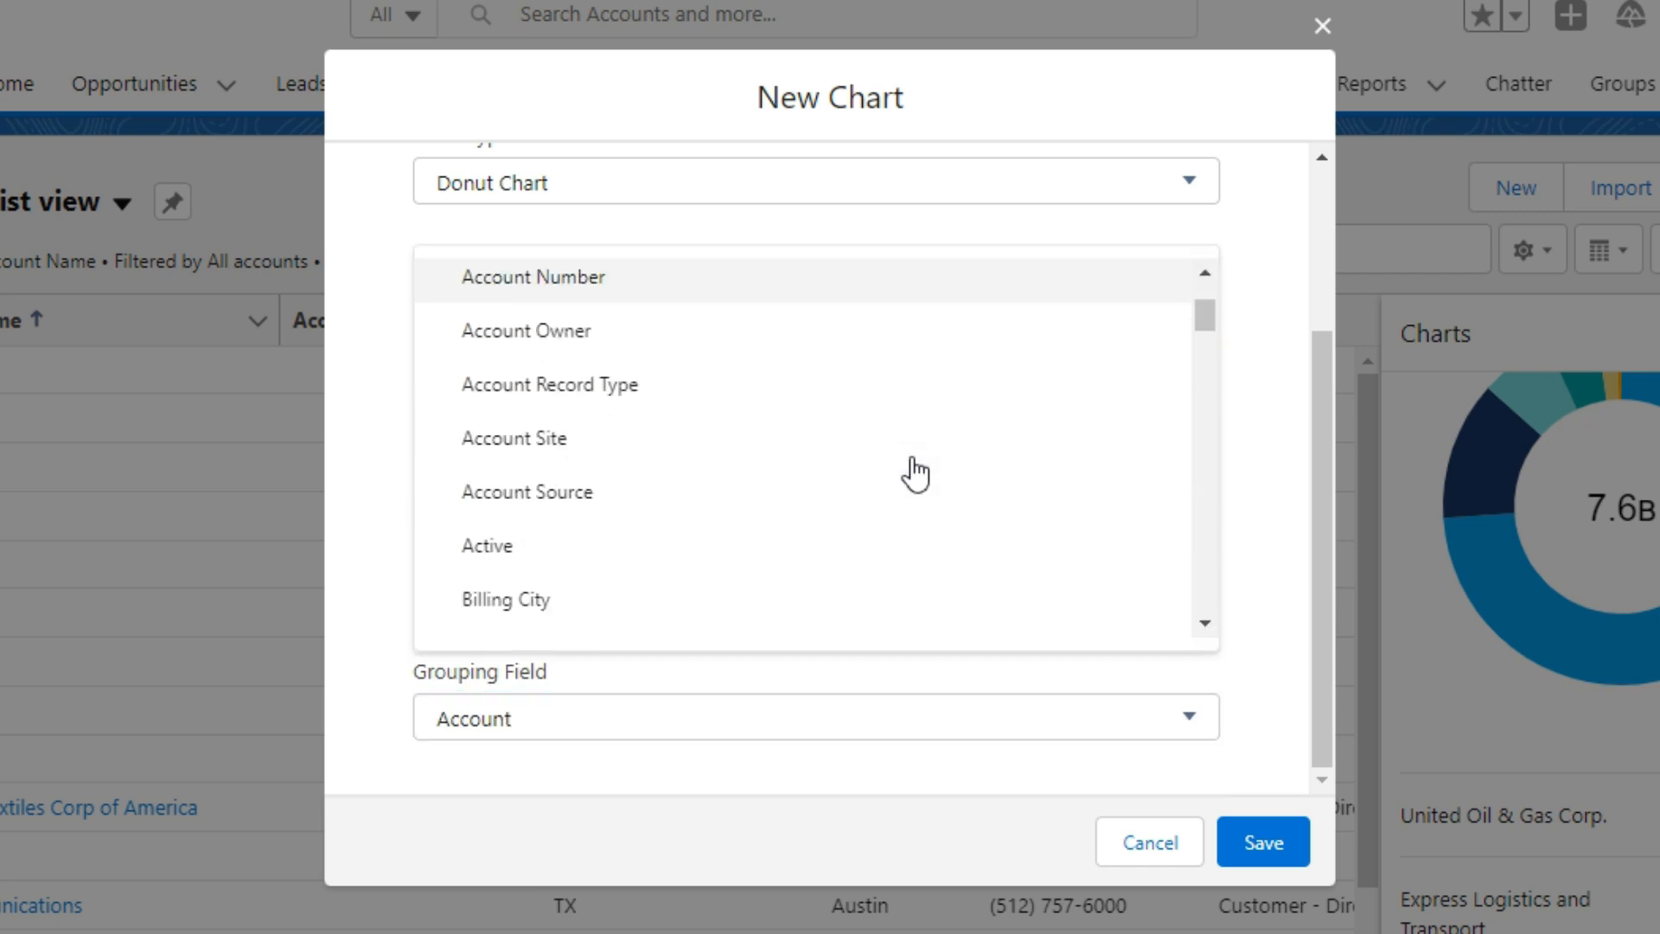
scroll(down, 3)
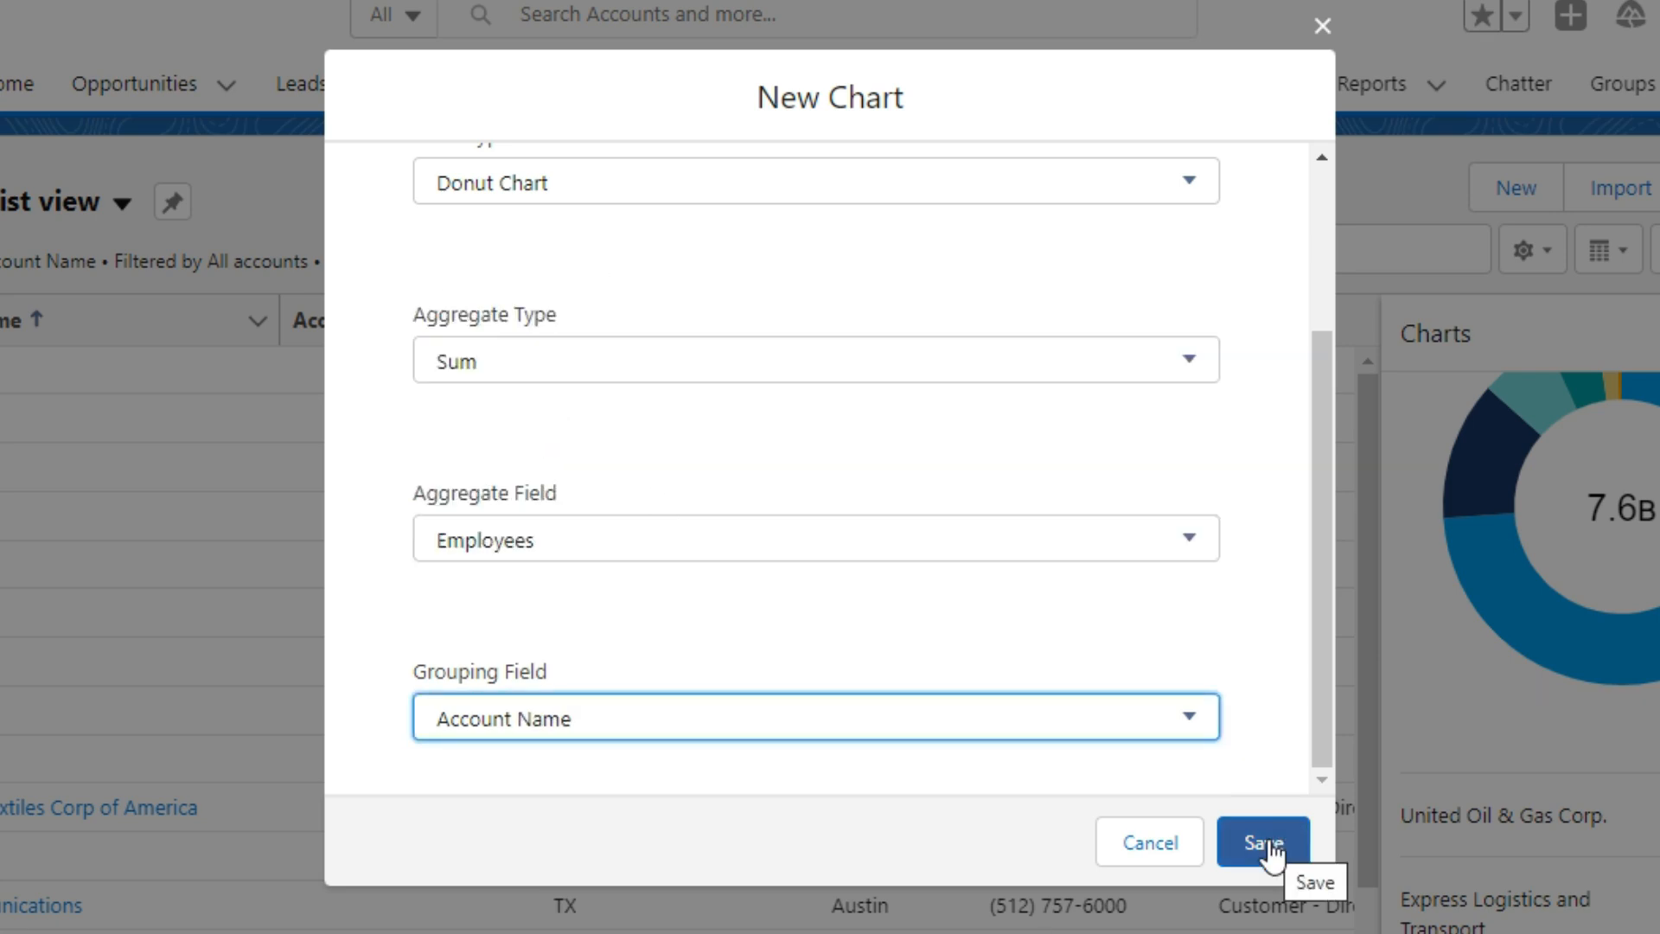
click(1259, 843)
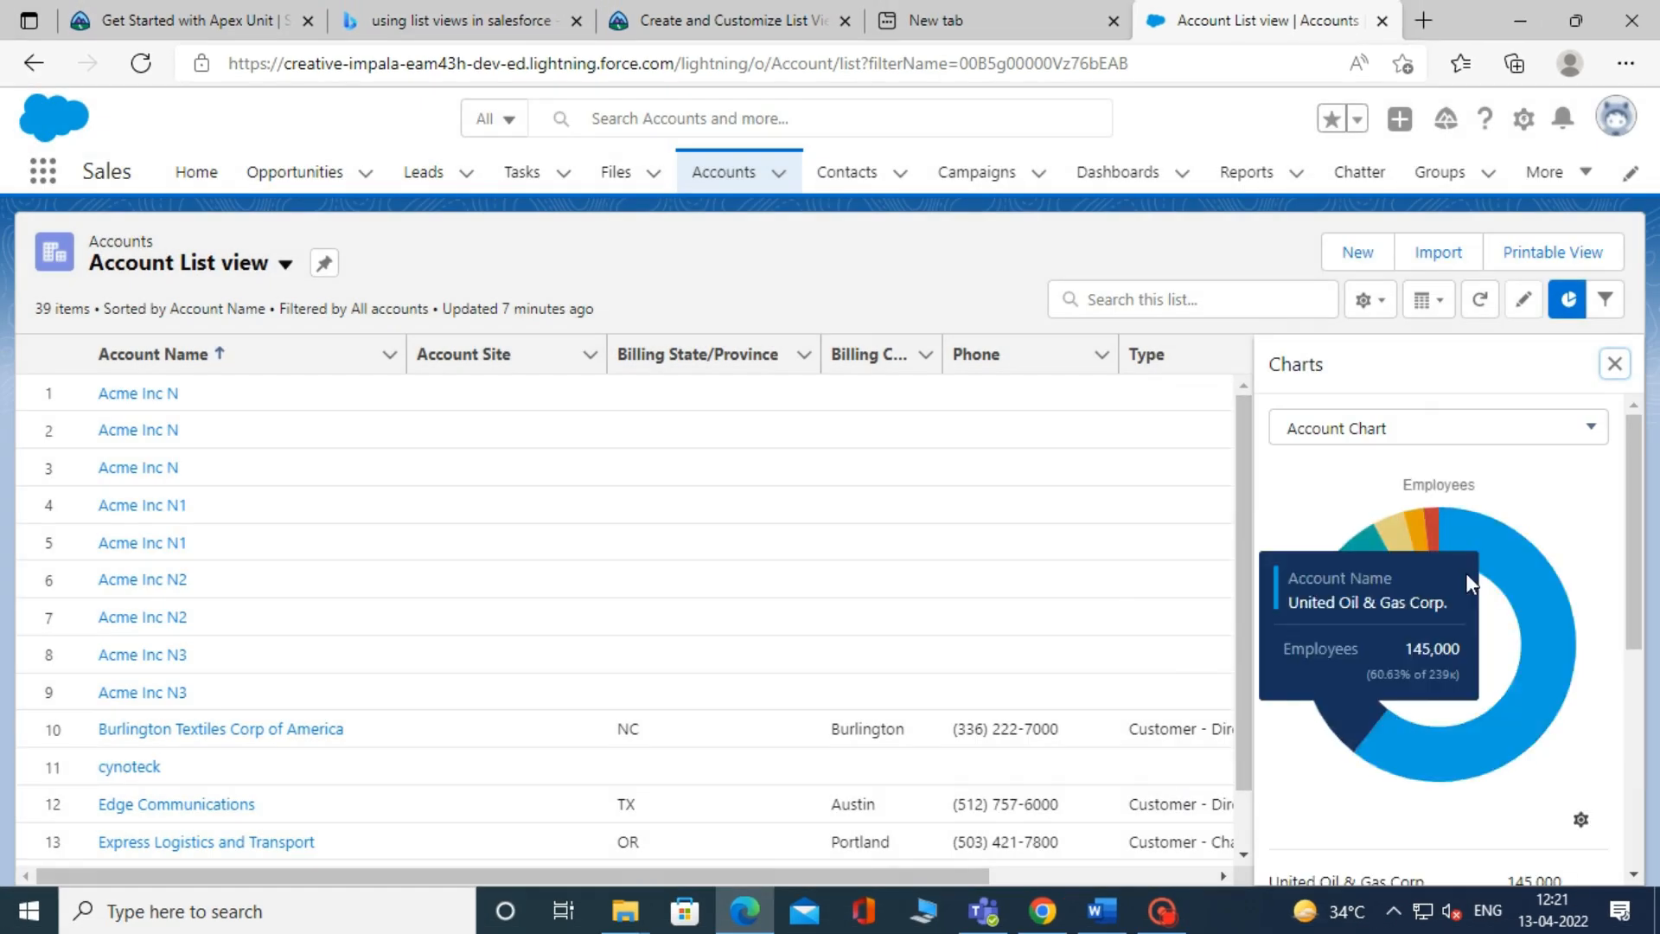
mouse_move(1437, 737)
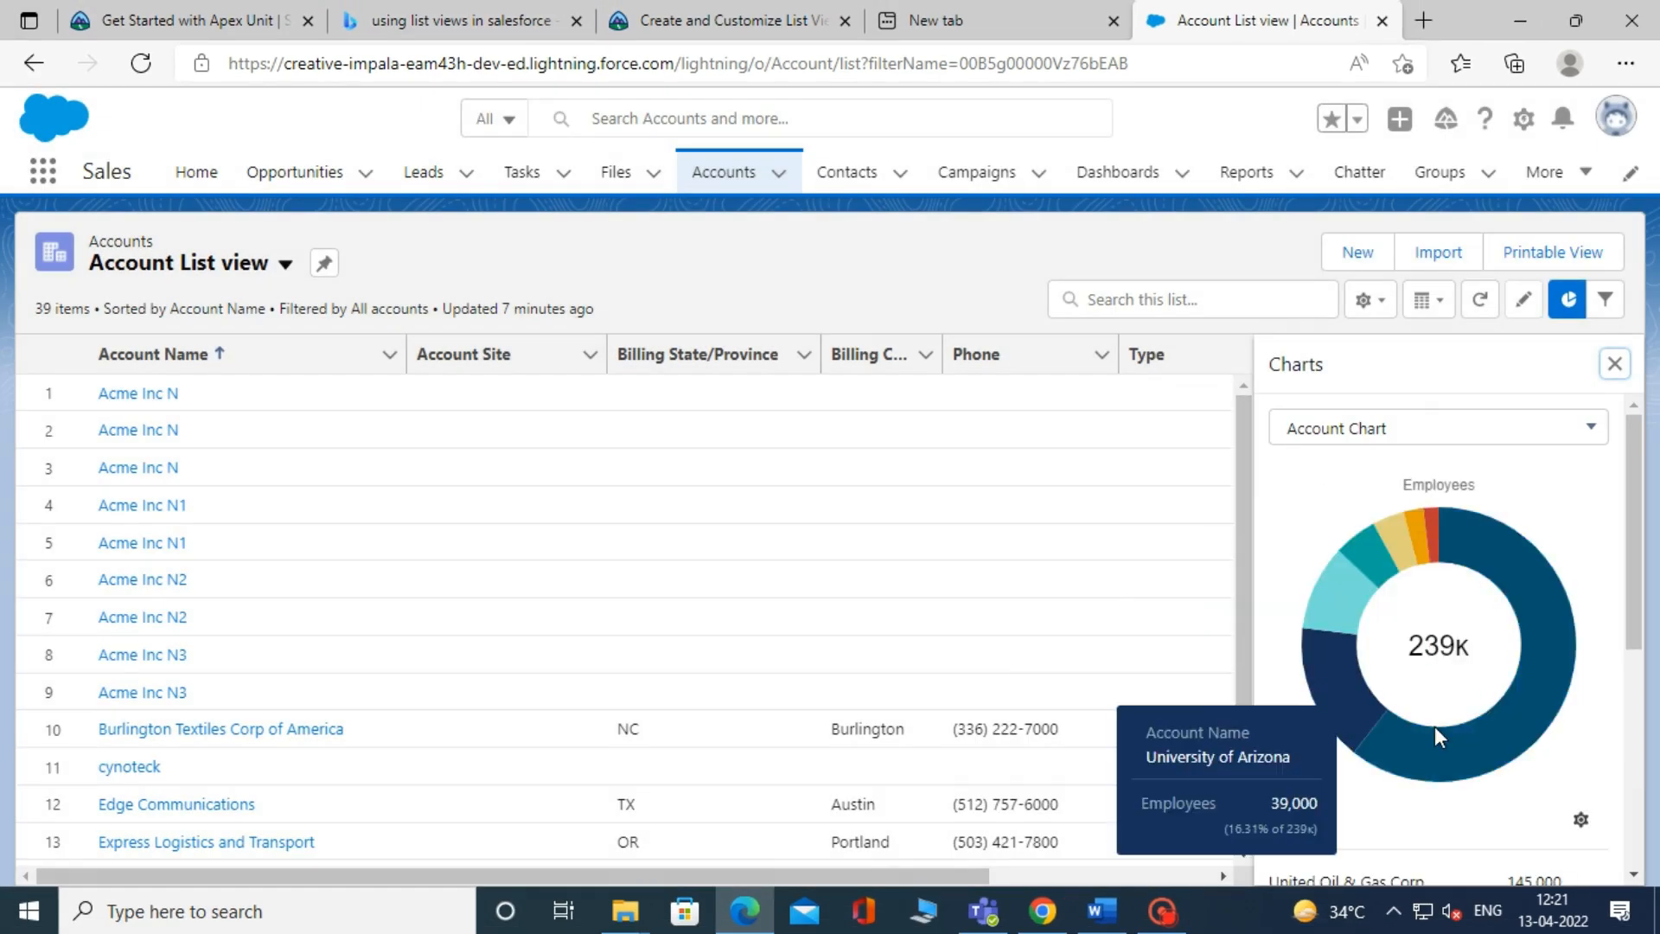
mouse_move(1459, 572)
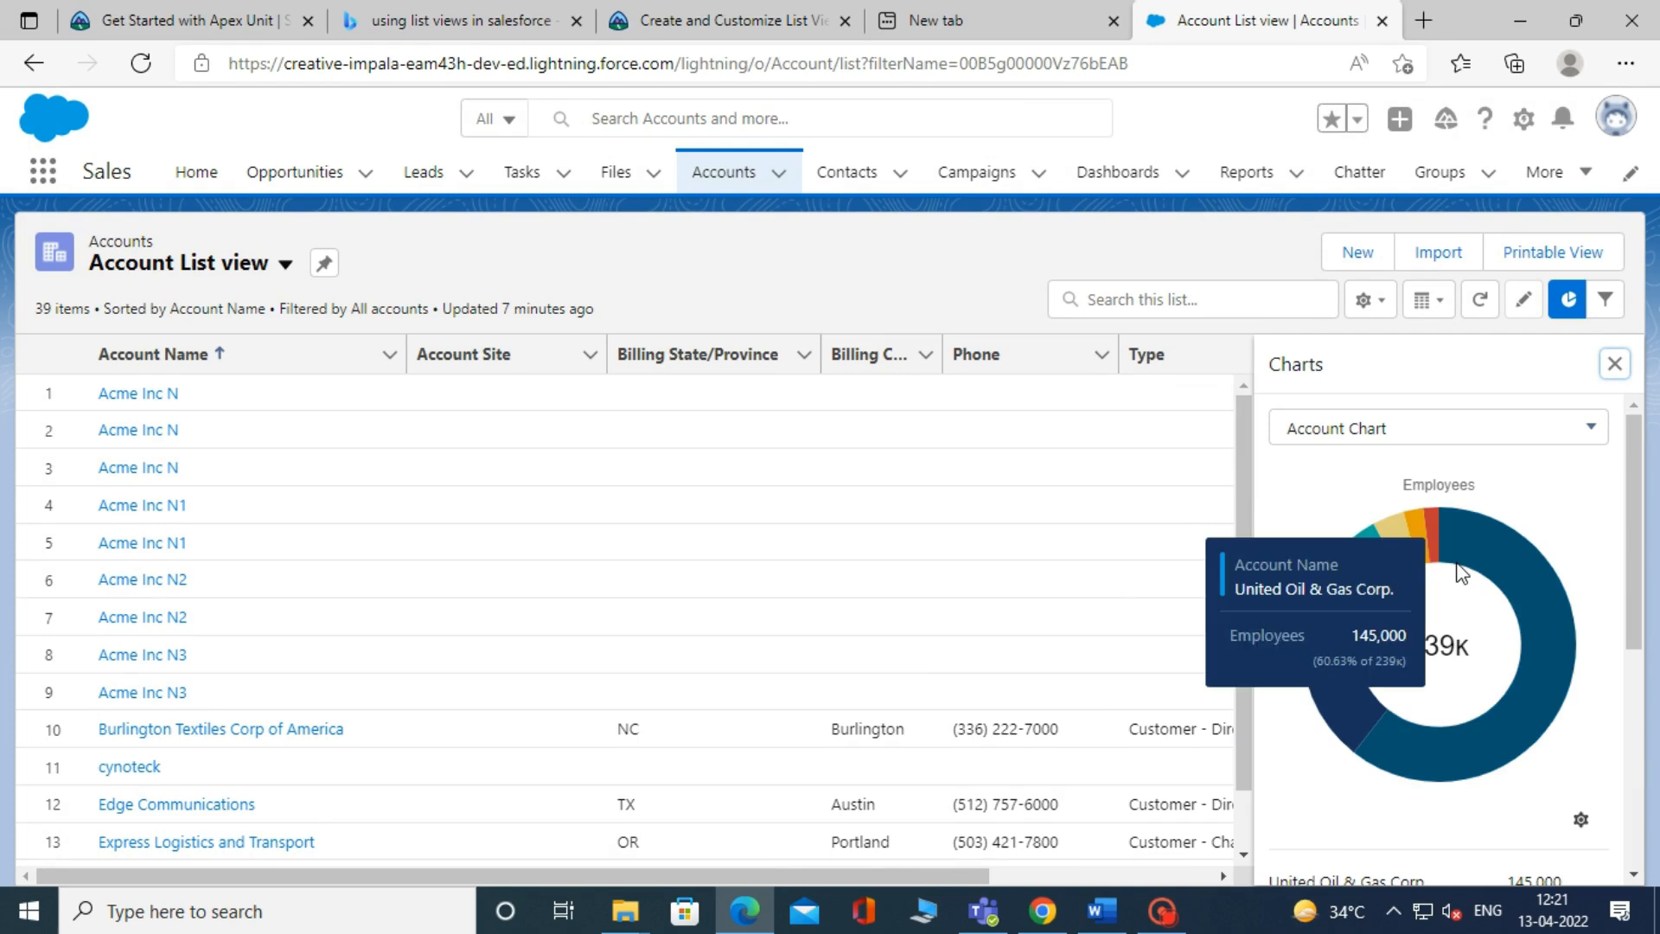